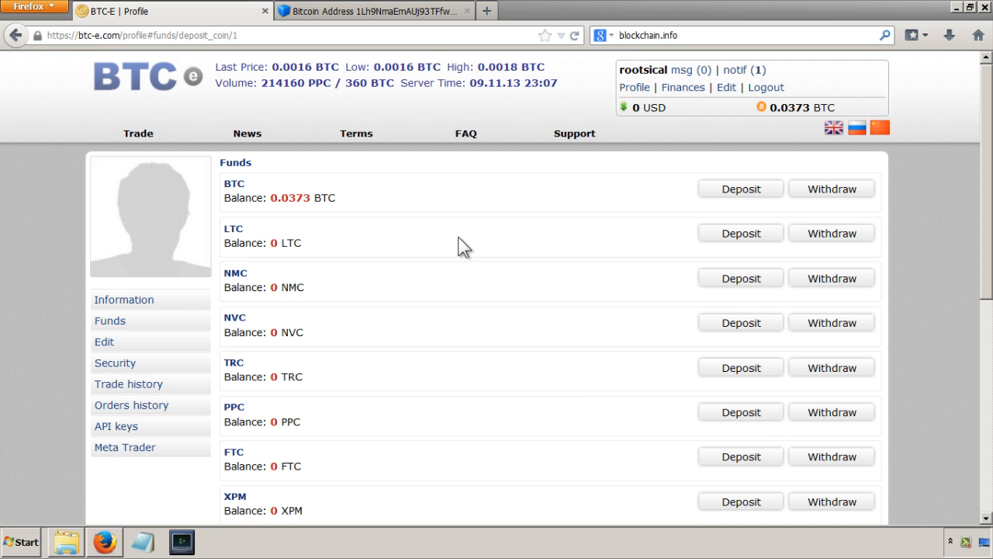
{"action": "mouse_move", "coordinate": [296, 200]}
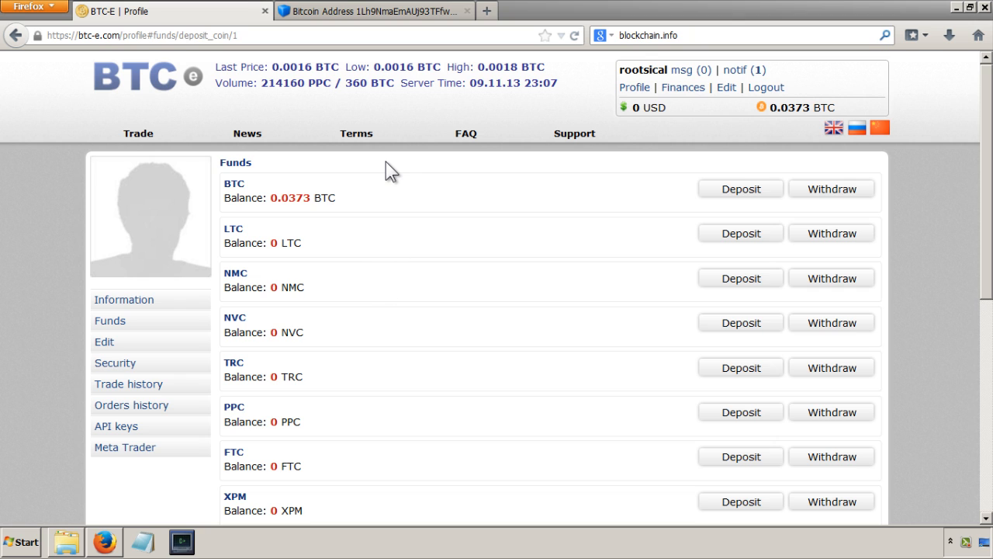
{"action": "mouse_move", "coordinate": [190, 68]}
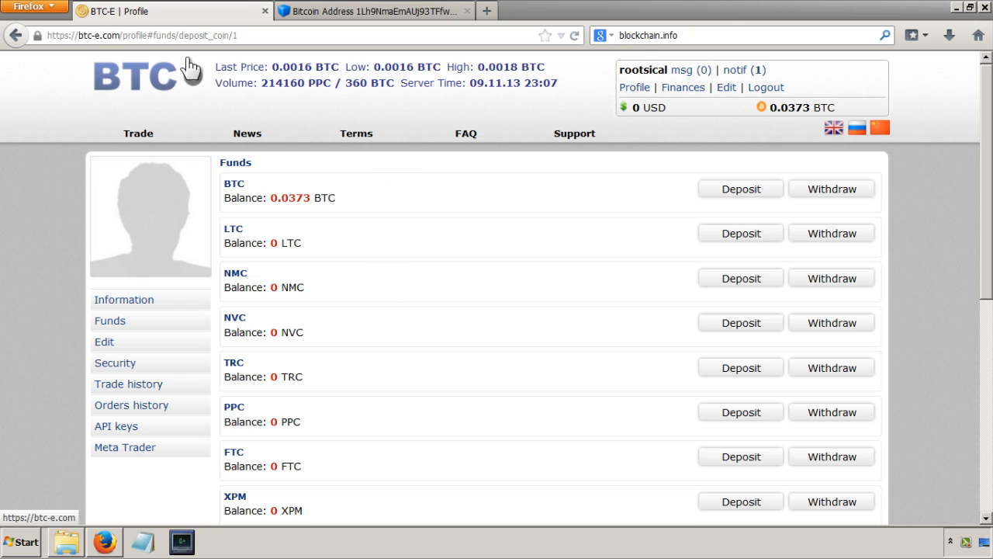
{"action": "mouse_move", "coordinate": [216, 118]}
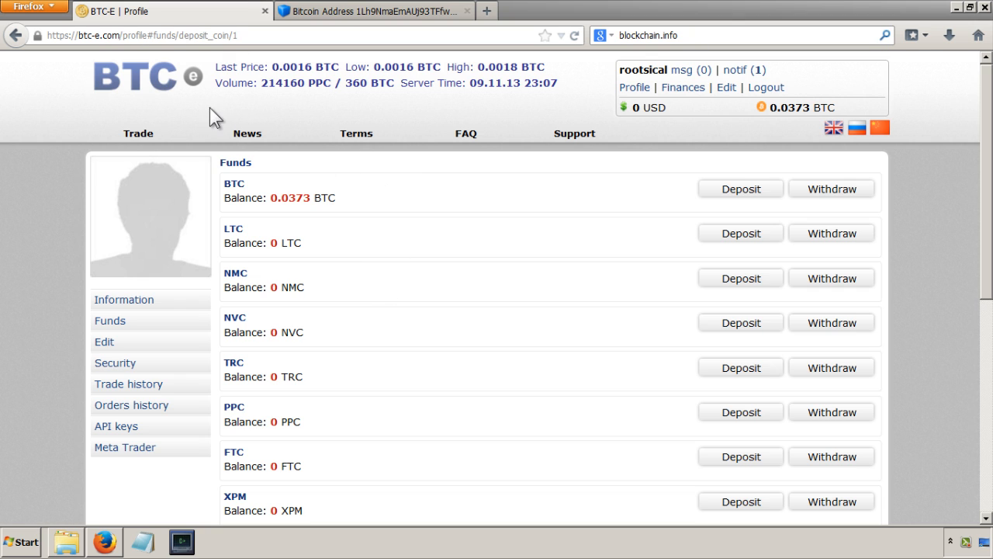
{"action": "mouse_move", "coordinate": [344, 272]}
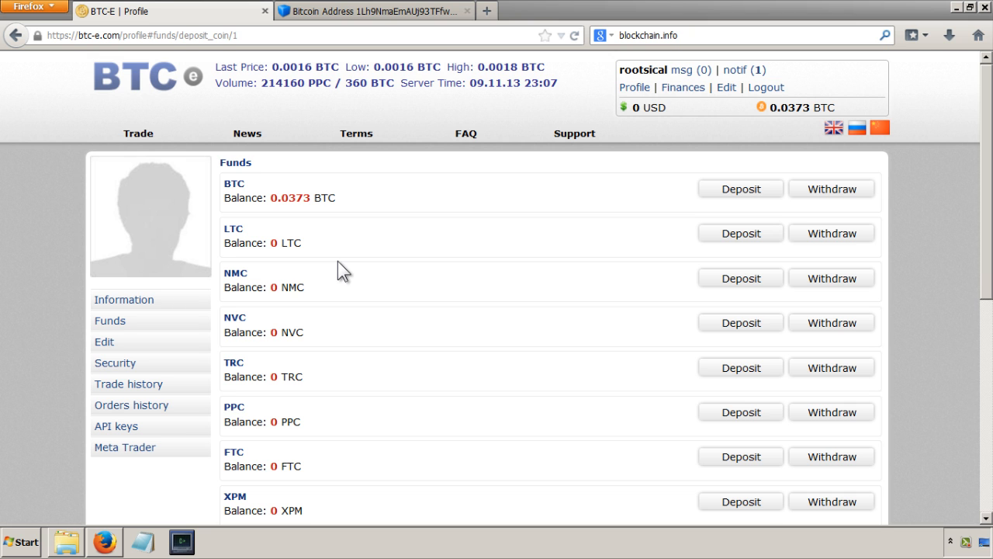
- Show the Blockchain.info address page with its 0.0373 BTC transaction at 6 confirmations
{"action": "left_click", "coordinate": [373, 11]}
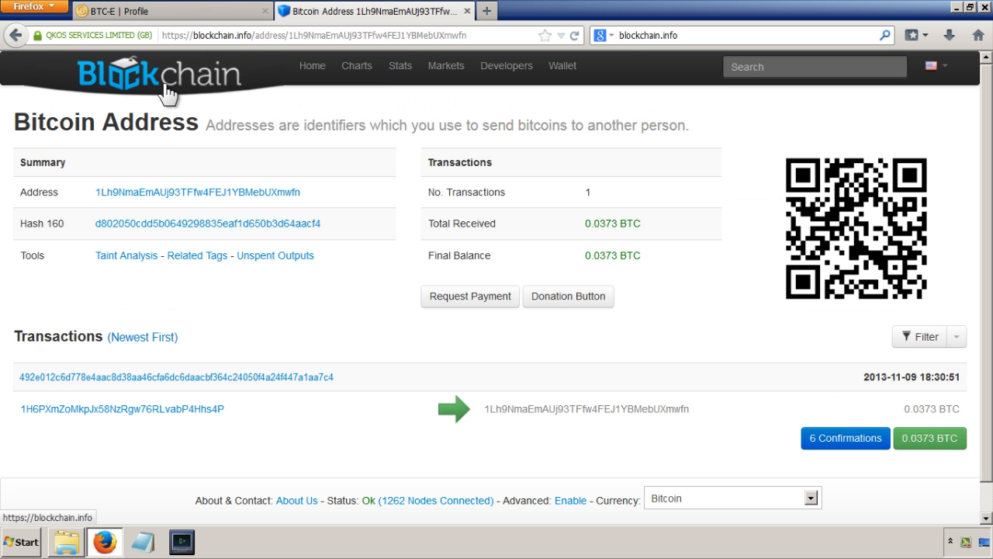
{"action": "mouse_move", "coordinate": [326, 283]}
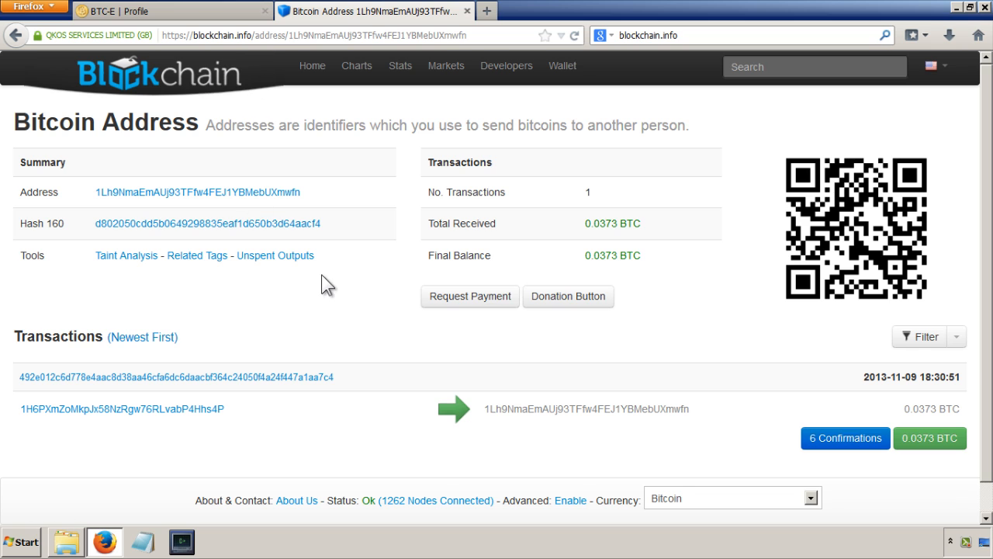
{"action": "mouse_move", "coordinate": [283, 152]}
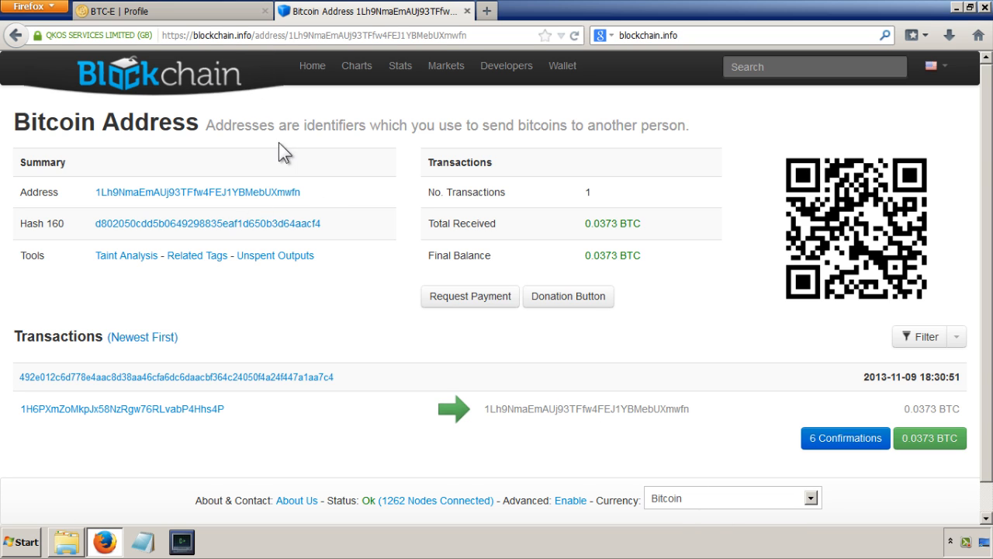
{"action": "mouse_move", "coordinate": [422, 358]}
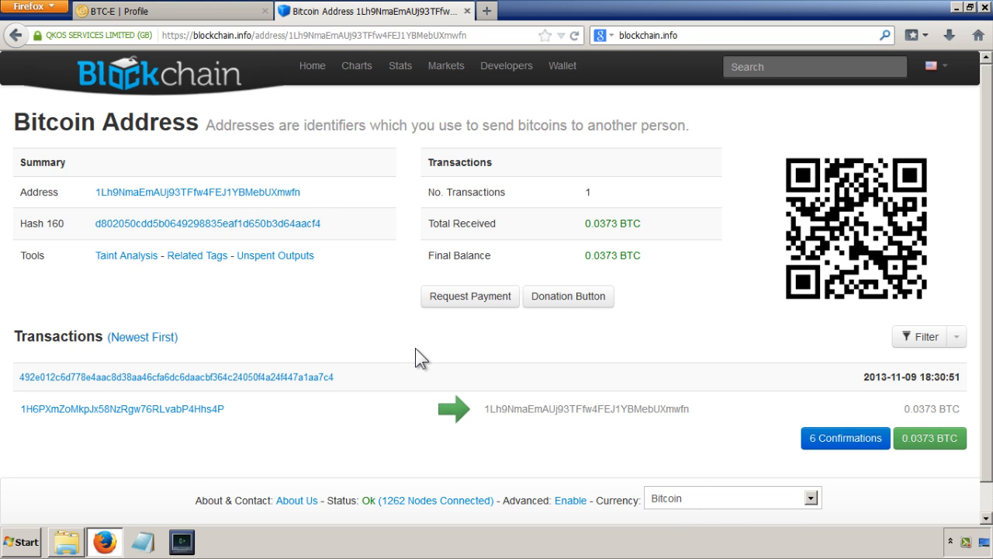
{"action": "scroll", "scroll_direction": "down", "scroll_amount": 3}
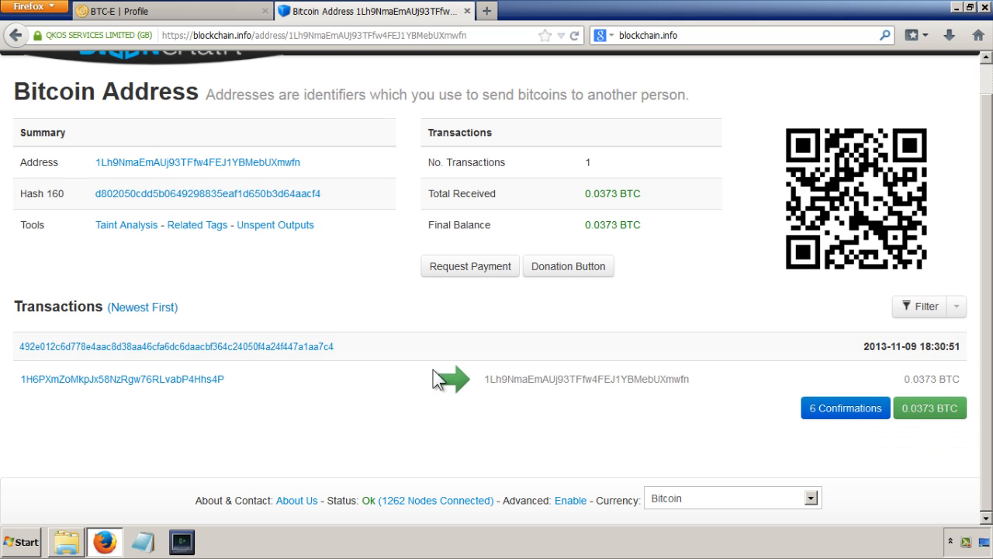
{"action": "mouse_move", "coordinate": [483, 349]}
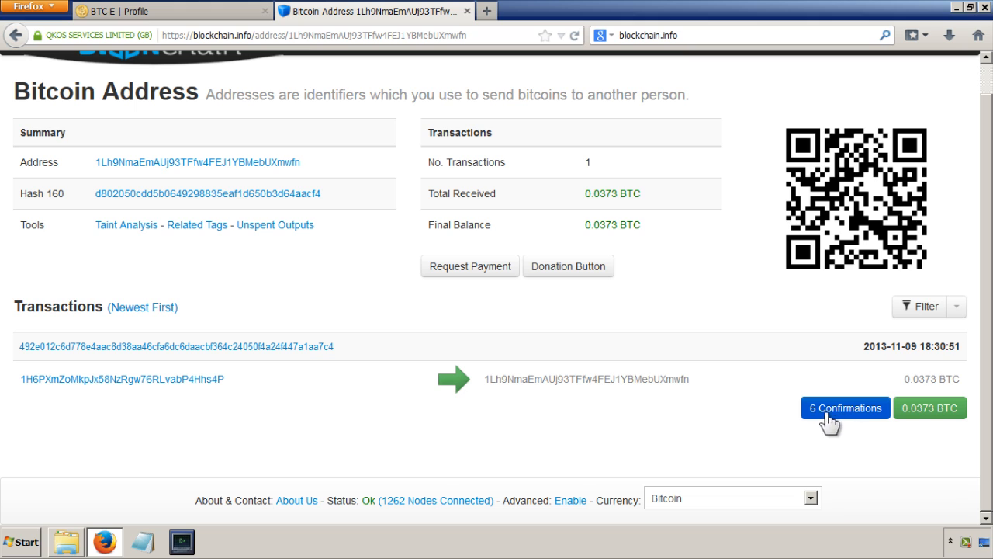
{"action": "mouse_move", "coordinate": [707, 426]}
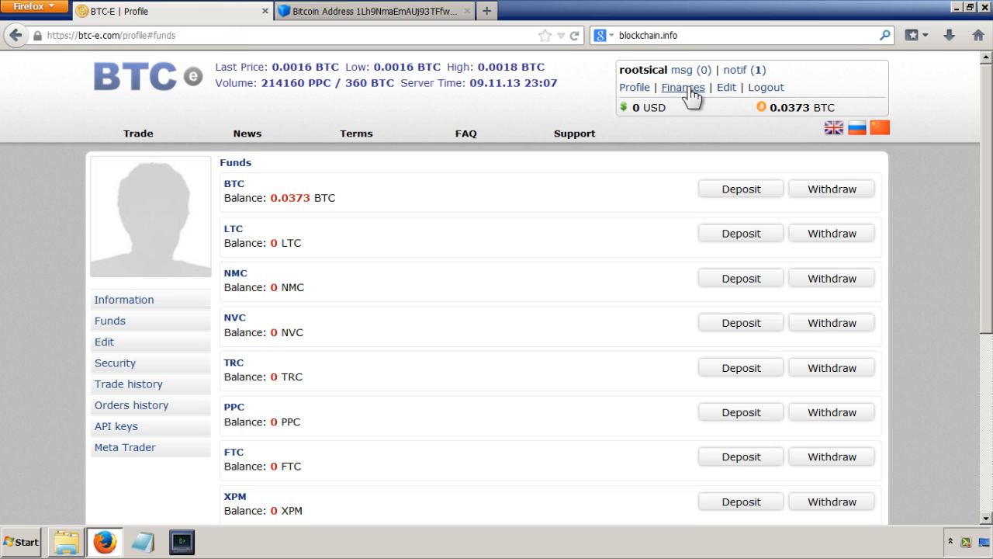
{"action": "mouse_move", "coordinate": [772, 111]}
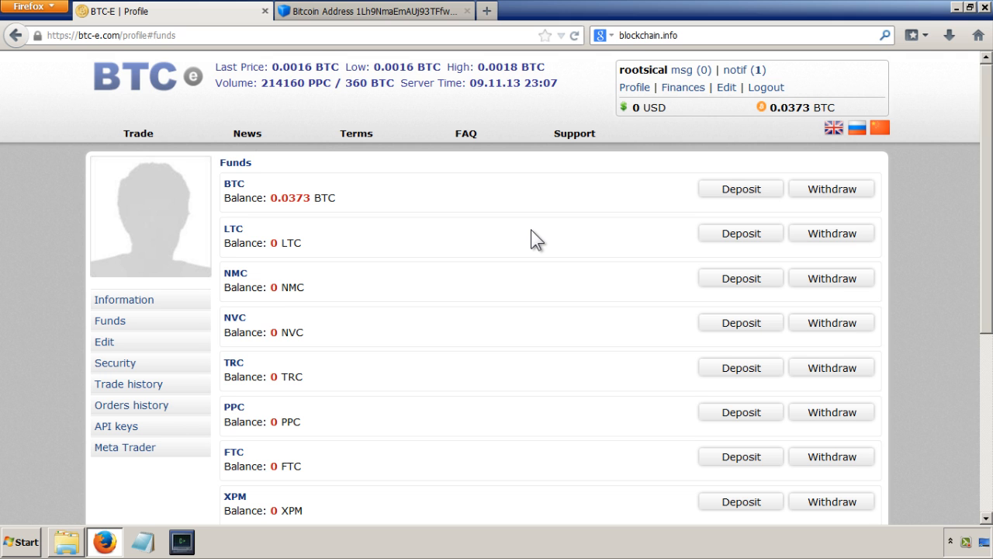
- List the BTC-E funds history showing the completed +0.0373 BTC payment from 09.11.13
{"action": "scroll", "scroll_direction": "down", "scroll_amount": 3}
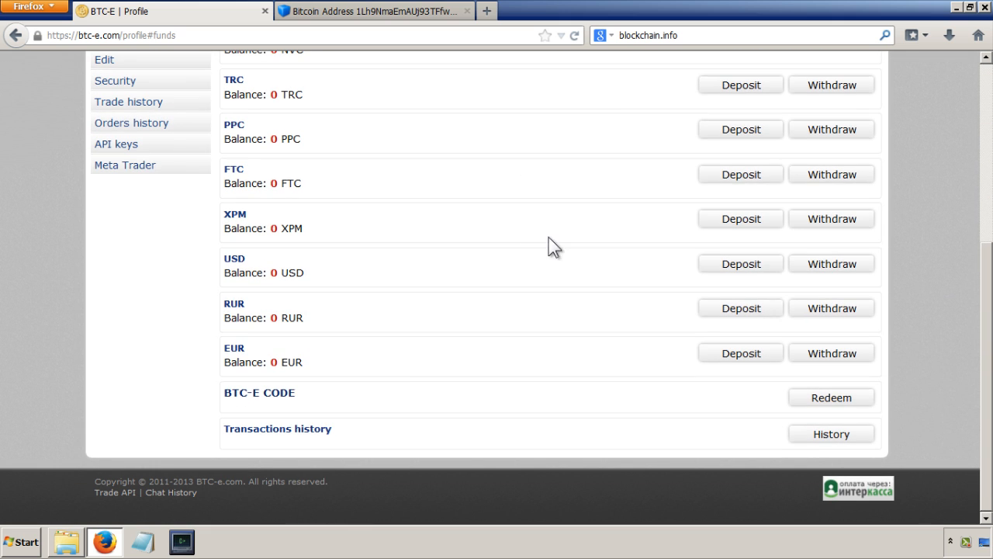
{"action": "left_click", "coordinate": [830, 433]}
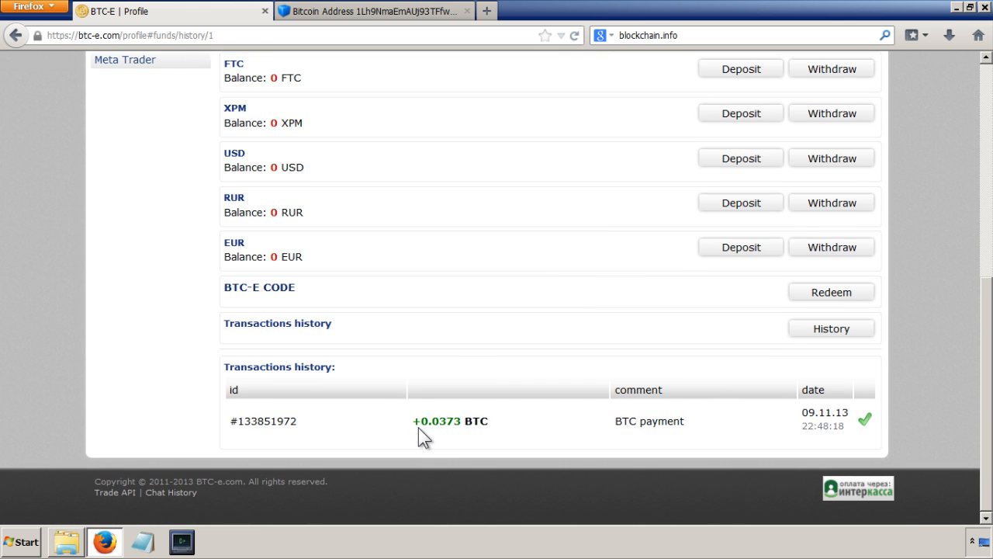
{"action": "scroll", "scroll_direction": "up", "scroll_amount": 3}
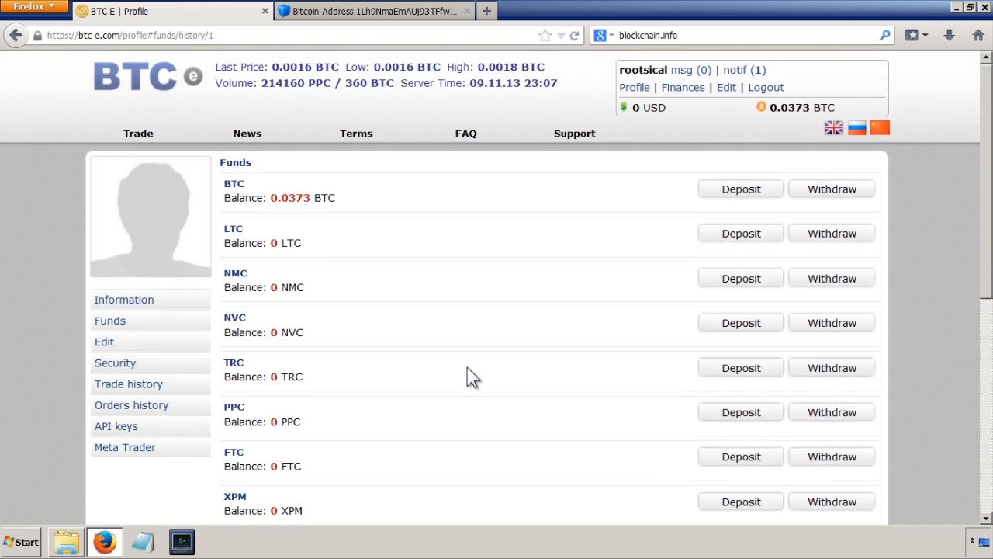
{"action": "mouse_move", "coordinate": [138, 133]}
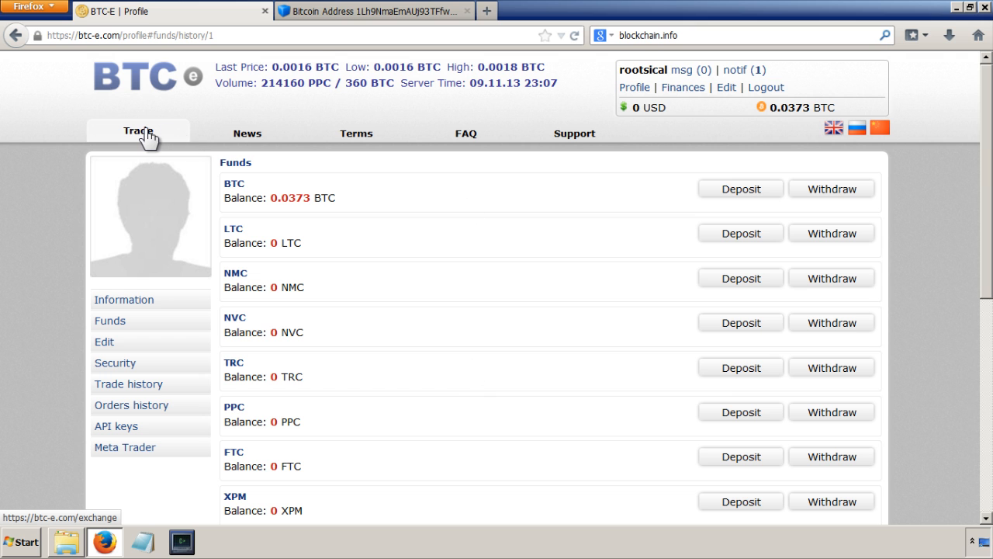
- Go to the trading page and select the PPC/BTC pair with its Buy PPC form
{"action": "left_click", "coordinate": [139, 130]}
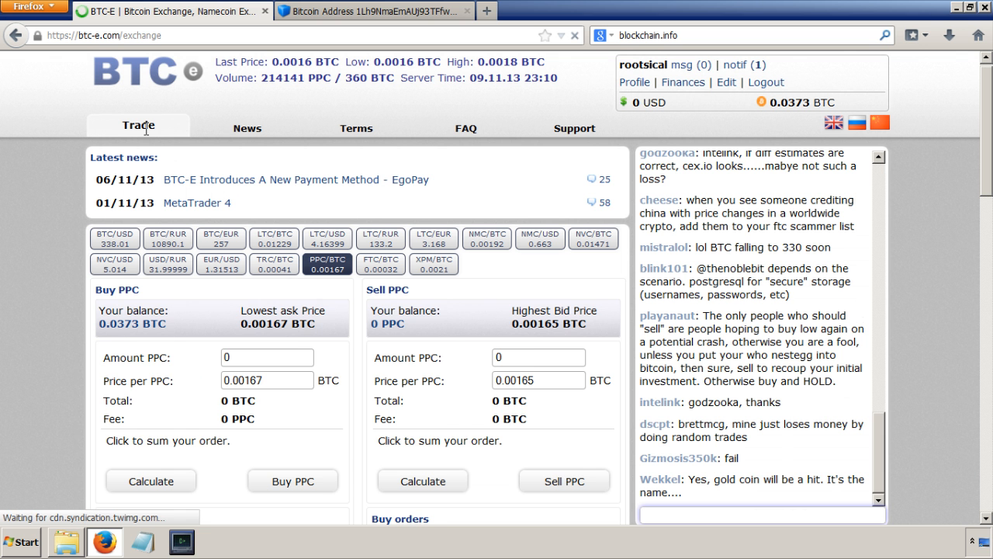
{"action": "left_click", "coordinate": [327, 264]}
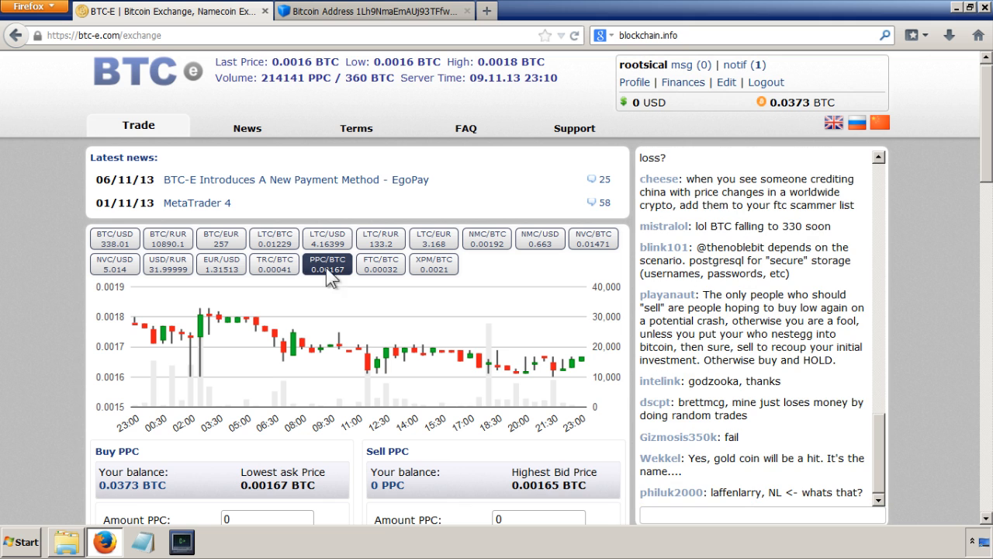
{"action": "scroll", "scroll_direction": "down", "scroll_amount": 3}
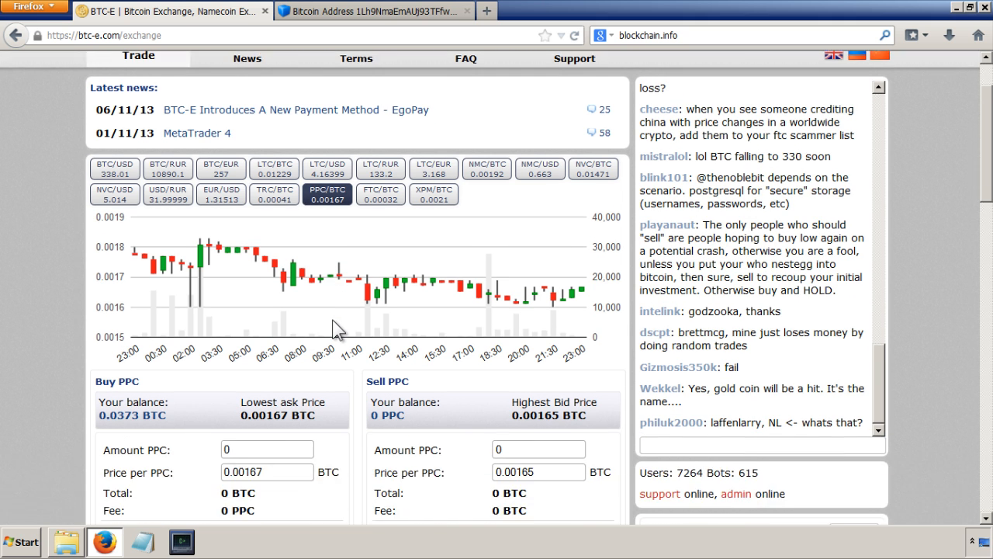
{"action": "scroll", "scroll_direction": "down", "scroll_amount": 3}
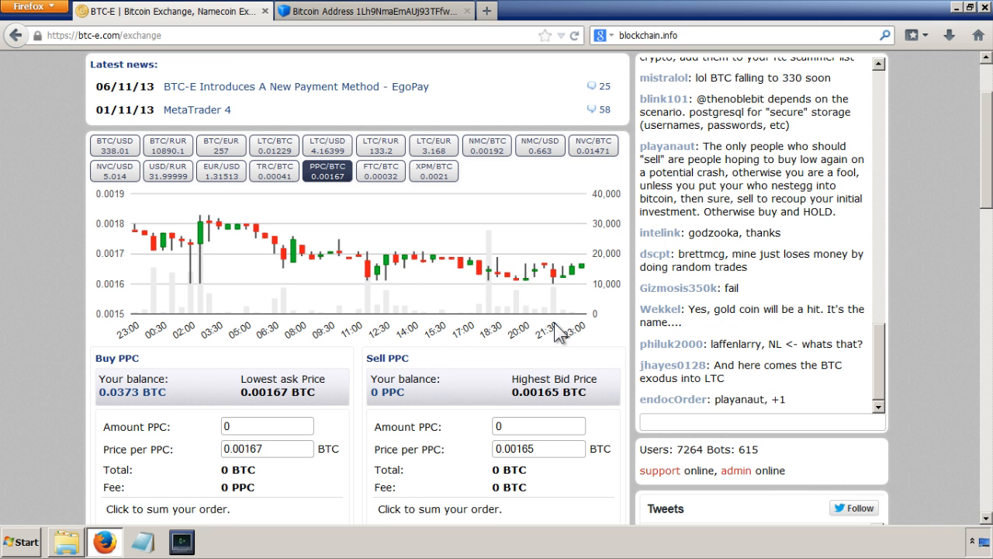
{"action": "scroll", "scroll_direction": "down", "scroll_amount": 3}
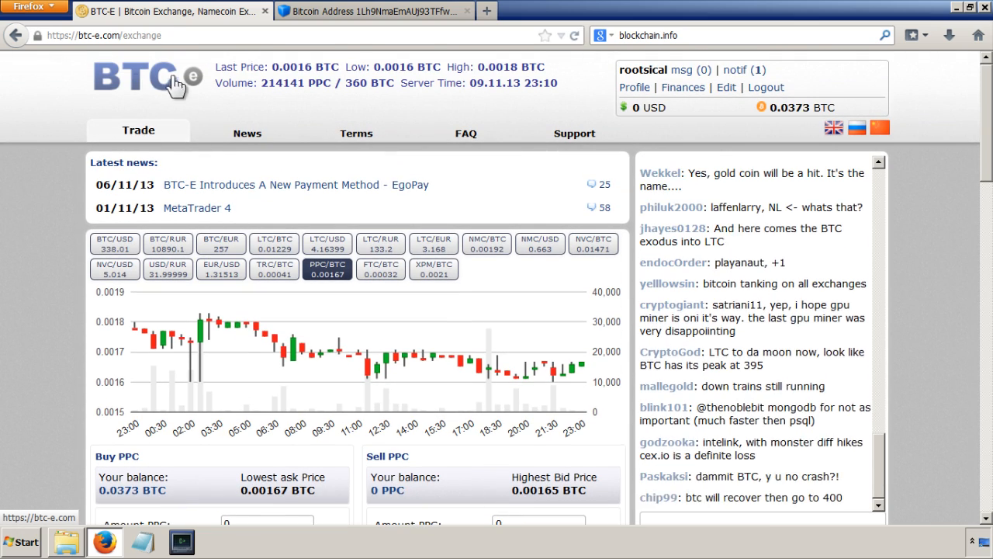
{"action": "scroll", "scroll_direction": "down", "scroll_amount": 3}
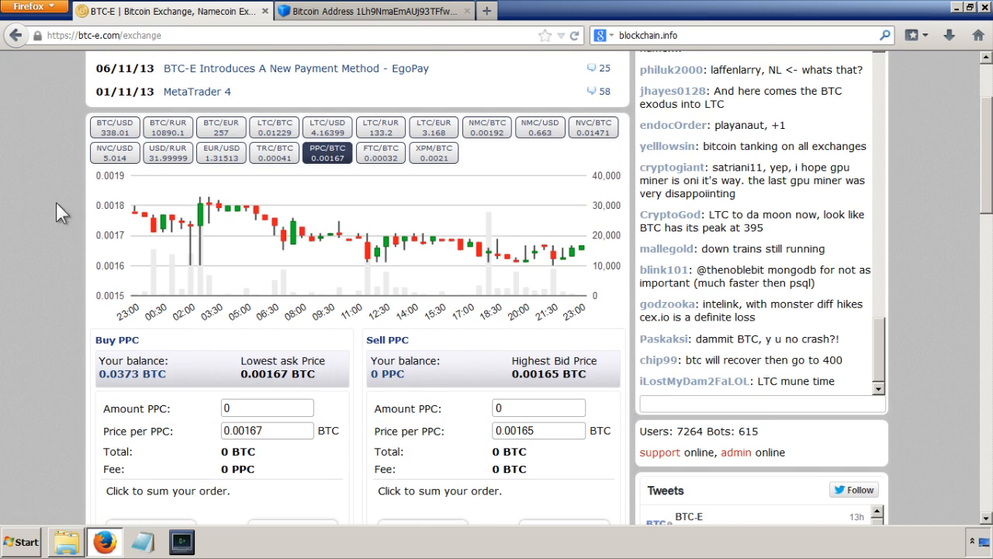
{"action": "scroll", "scroll_direction": "down", "scroll_amount": 3}
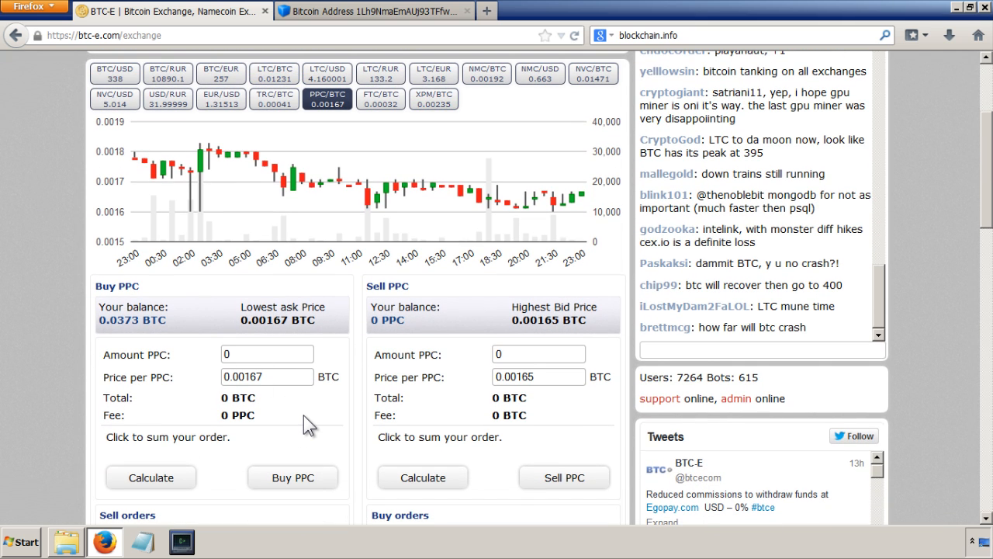
{"action": "mouse_move", "coordinate": [54, 544]}
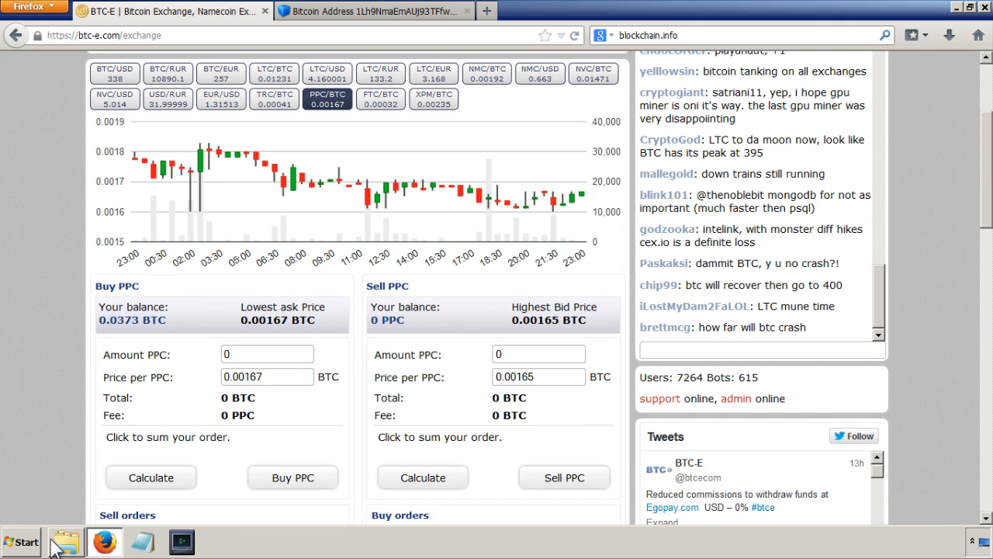
- Launch Calculator from the Start menu search to work out the 5.01 amount
{"action": "left_click", "coordinate": [21, 542]}
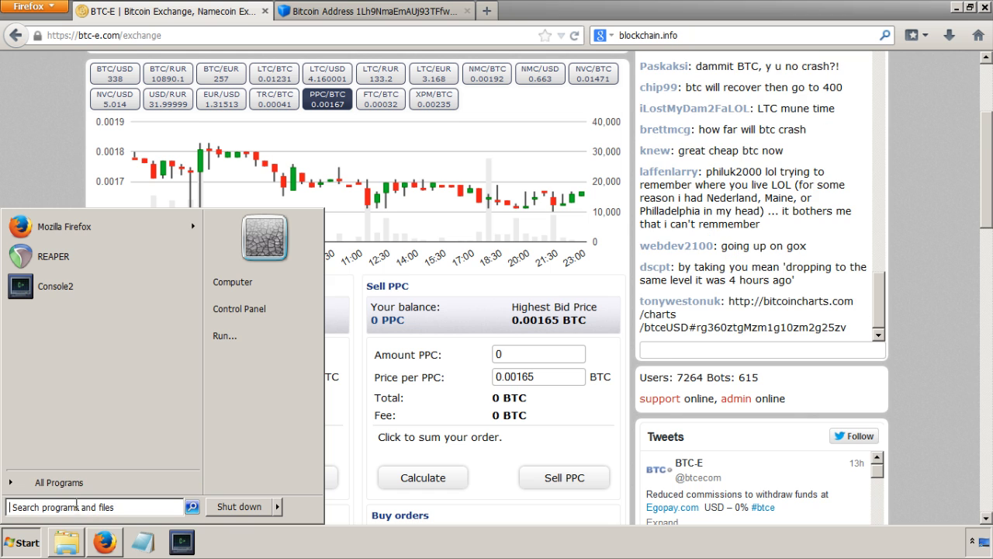
{"action": "type", "text": "ca"}
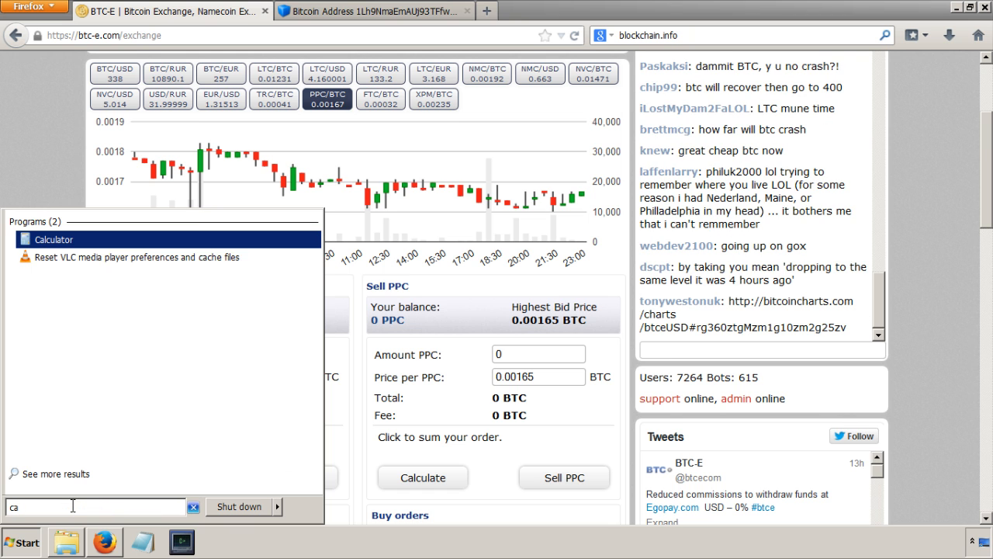
{"action": "left_click", "coordinate": [53, 239]}
{"action": "type", "text": "5.01"}
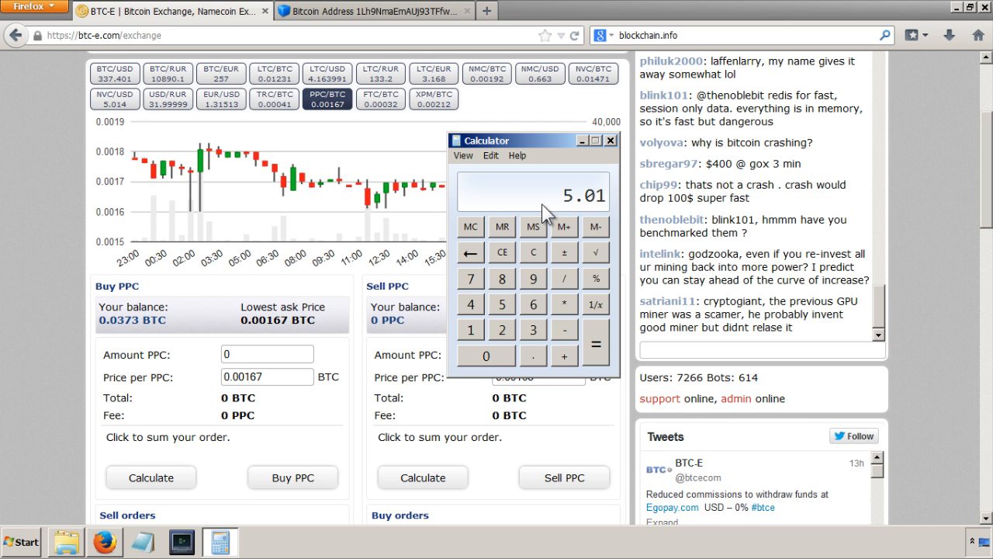
{"action": "mouse_move", "coordinate": [236, 248]}
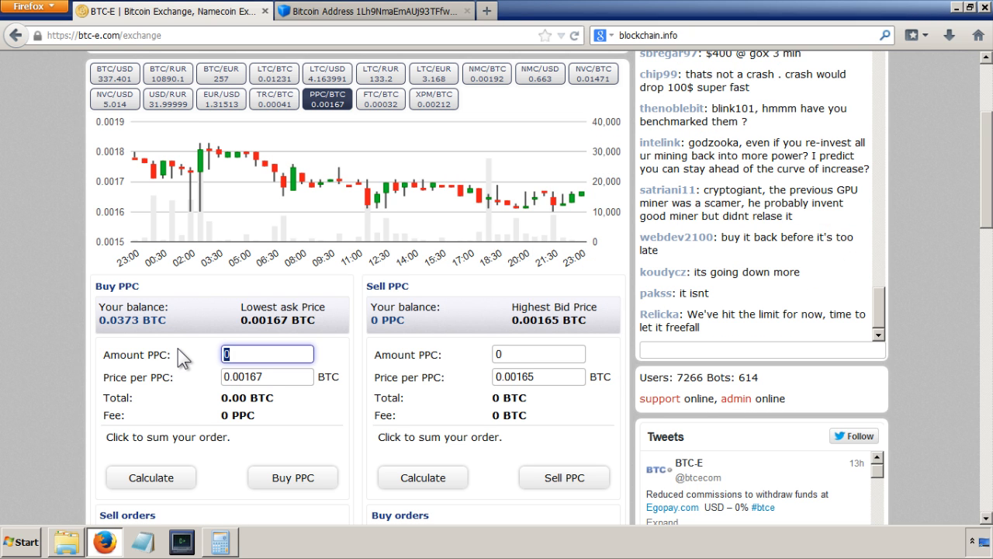
- Enter 5.01 PPC in the buy form and calculate the 0.00837 BTC total with 0.01 PPC fee
{"action": "type", "text": "5.01"}
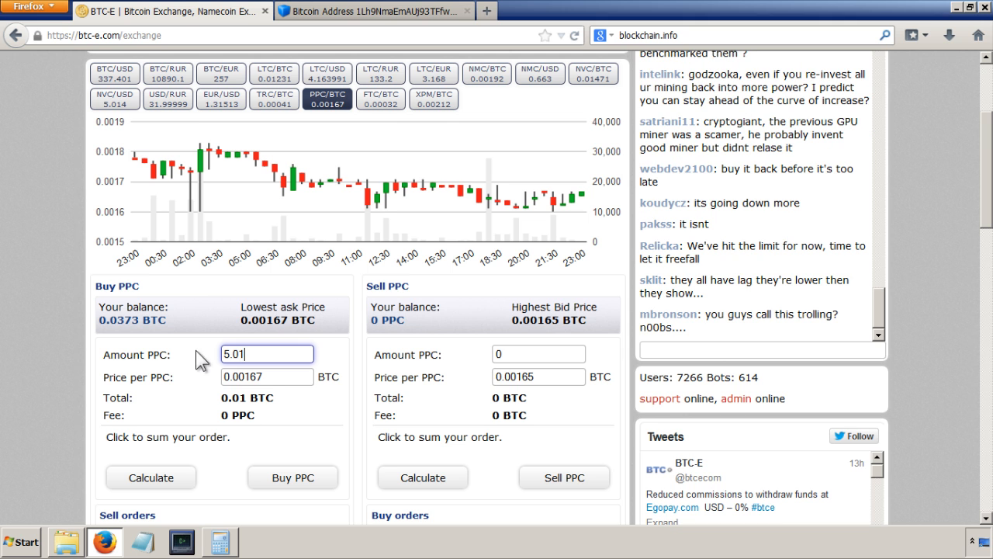
{"action": "left_click", "coordinate": [151, 477]}
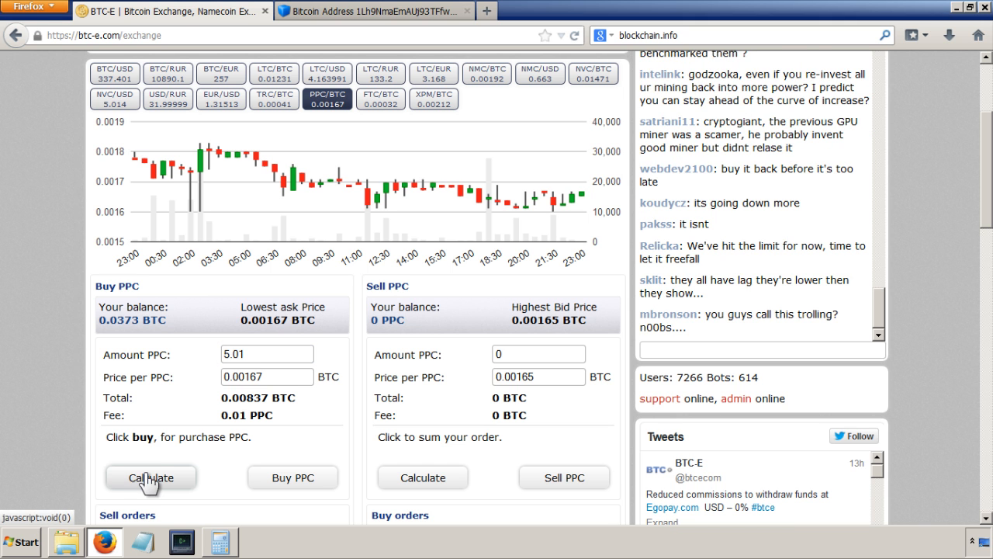
{"action": "scroll", "scroll_direction": "down", "scroll_amount": 3}
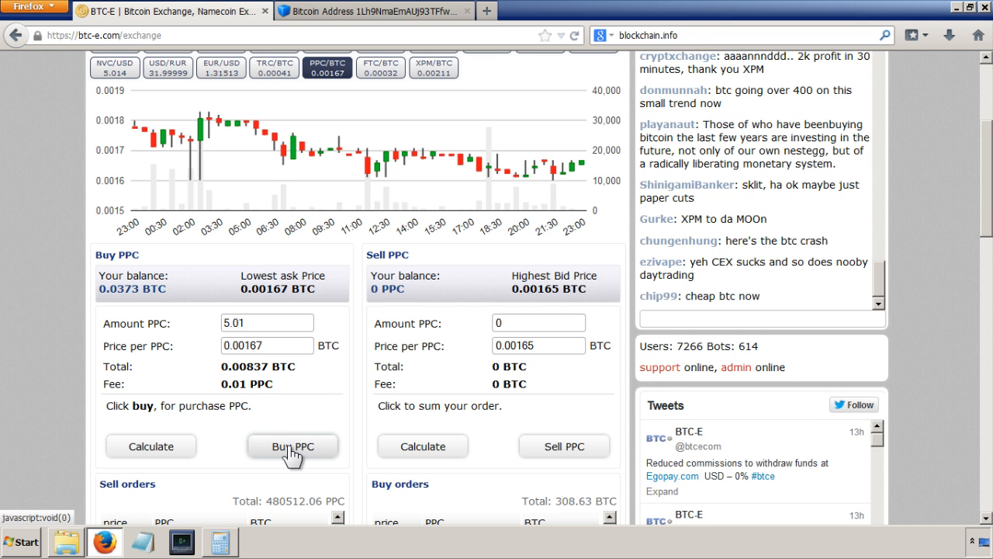
- Place the 5.01 PPC buy order and dismiss its summary, leaving 5 PPC and 0.0289 BTC
{"action": "left_click", "coordinate": [293, 445]}
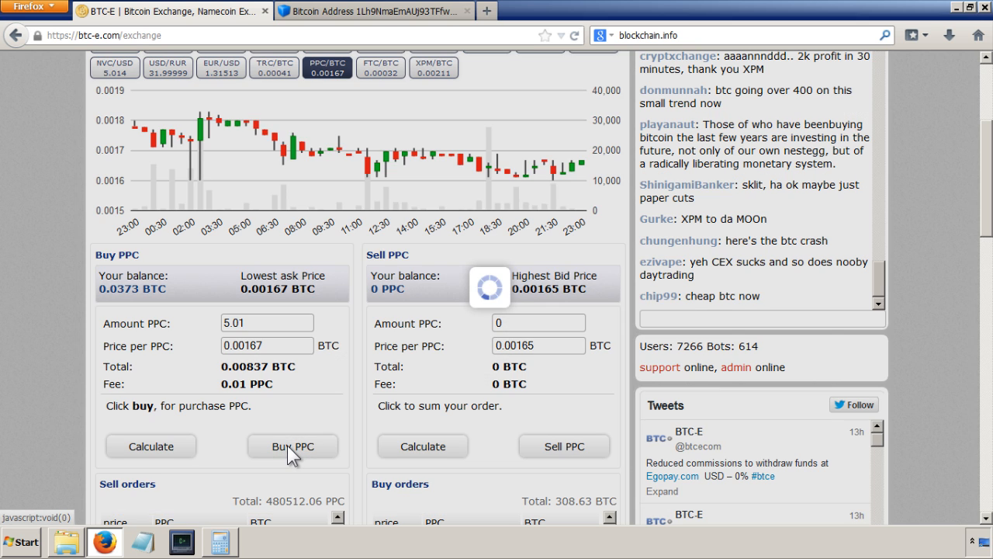
{"action": "left_click", "coordinate": [292, 445]}
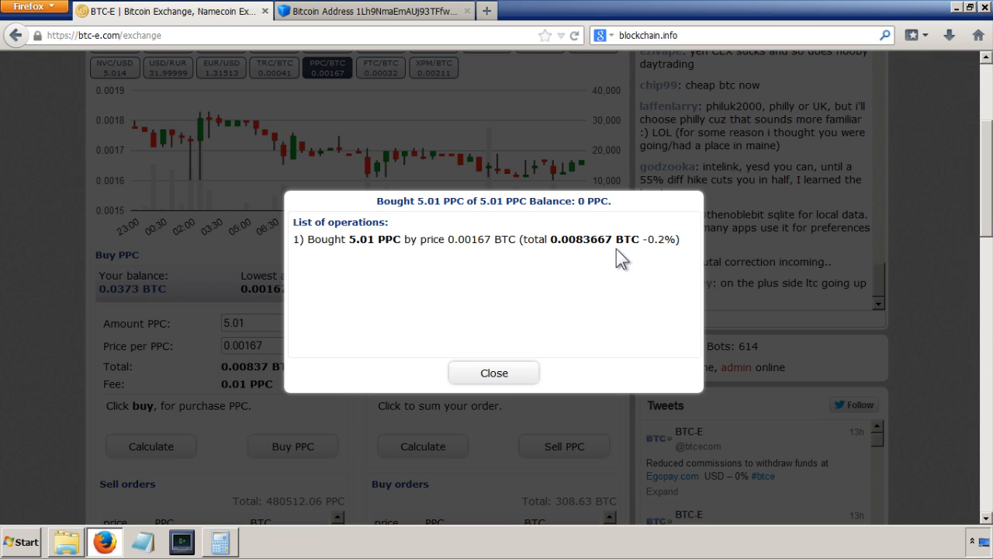
{"action": "mouse_move", "coordinate": [652, 241]}
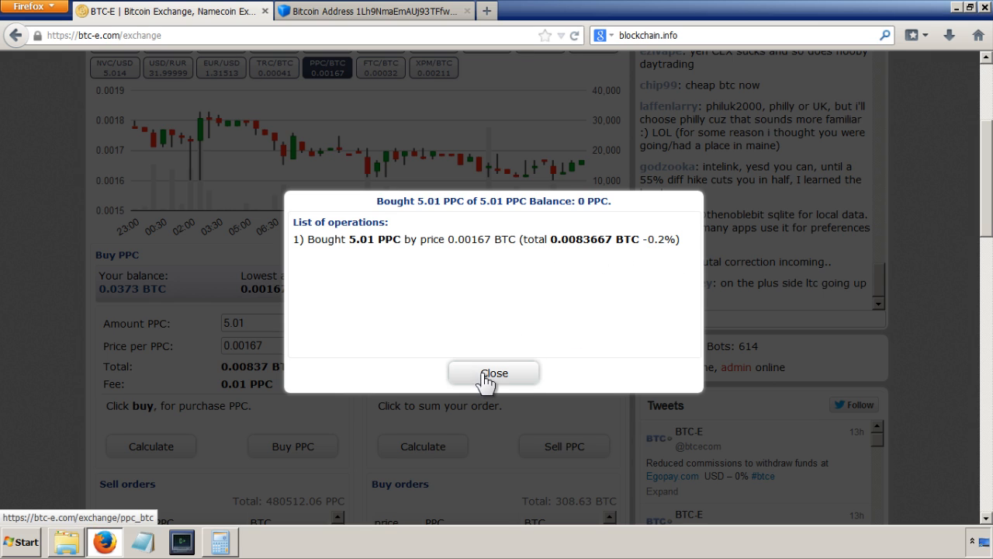
{"action": "left_click", "coordinate": [494, 372]}
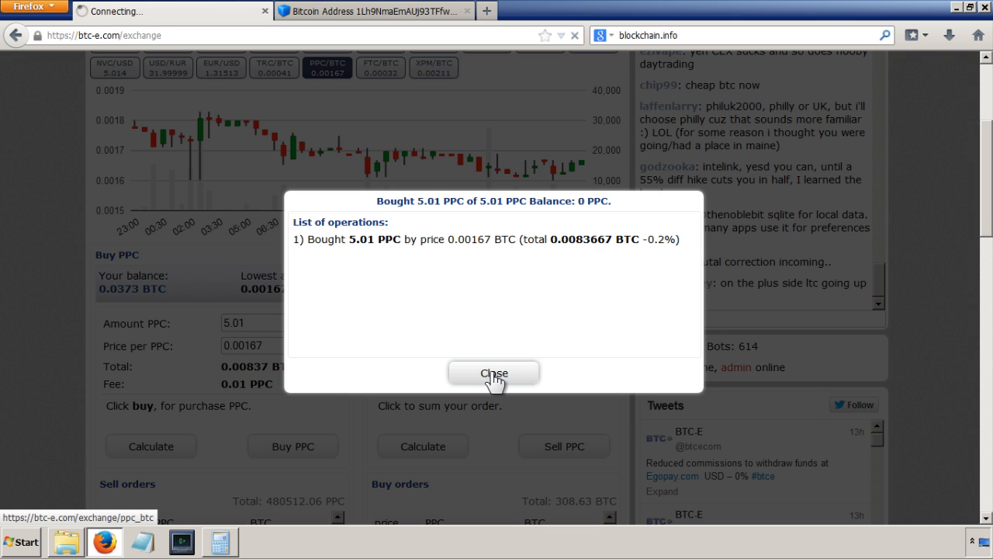
{"action": "left_click", "coordinate": [494, 373]}
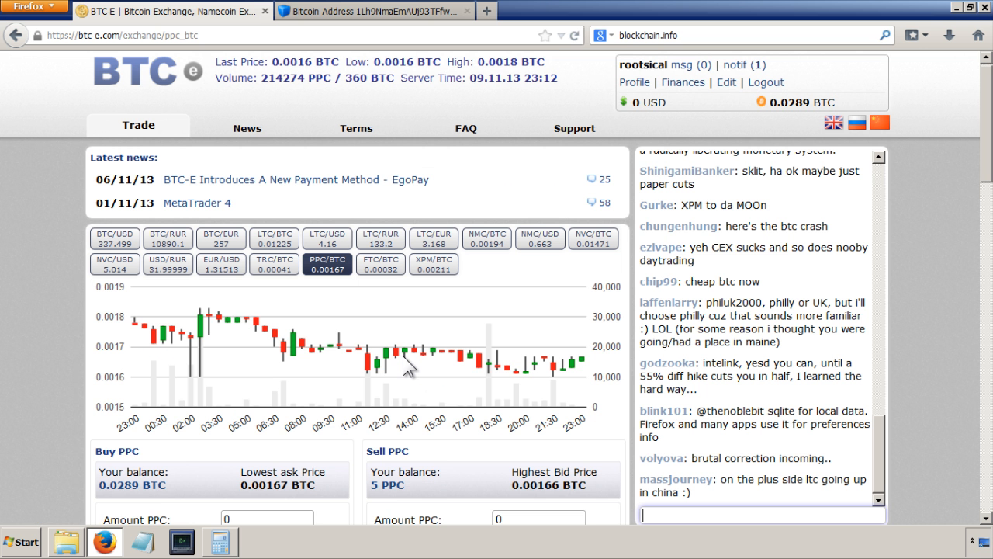
{"action": "mouse_move", "coordinate": [412, 497]}
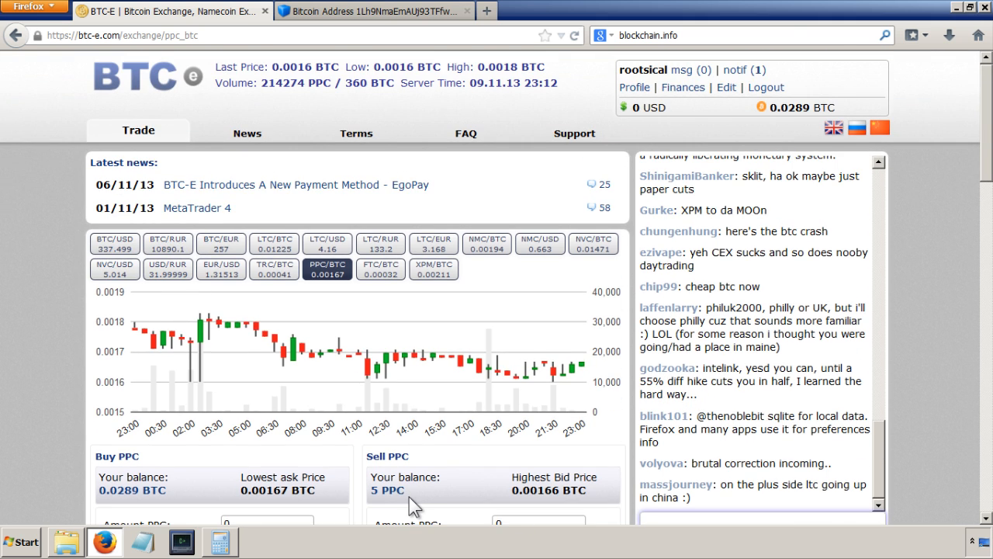
- Go to Finances to see balances of 0.0289333 BTC and 4.99998 PPC
{"action": "left_click", "coordinate": [682, 87]}
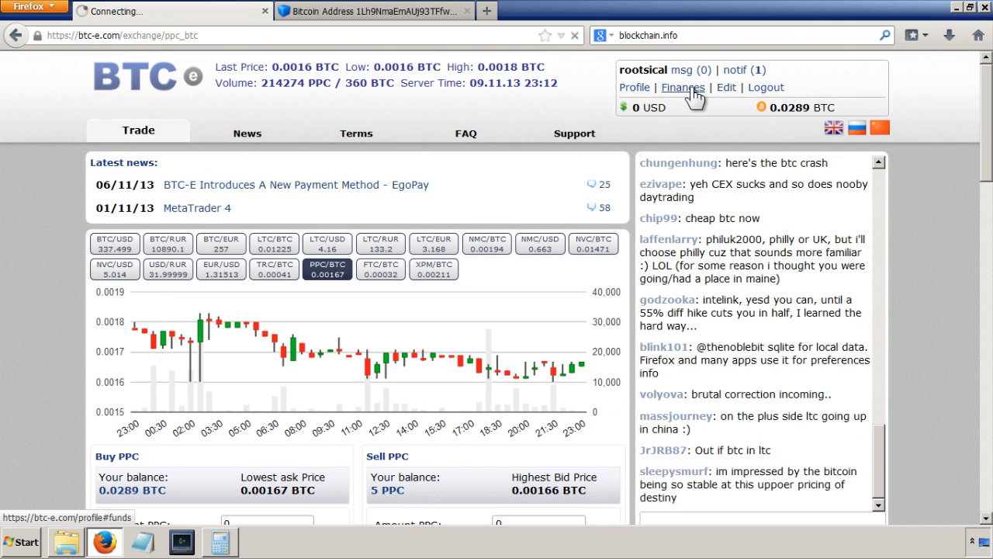
{"action": "left_click", "coordinate": [683, 86]}
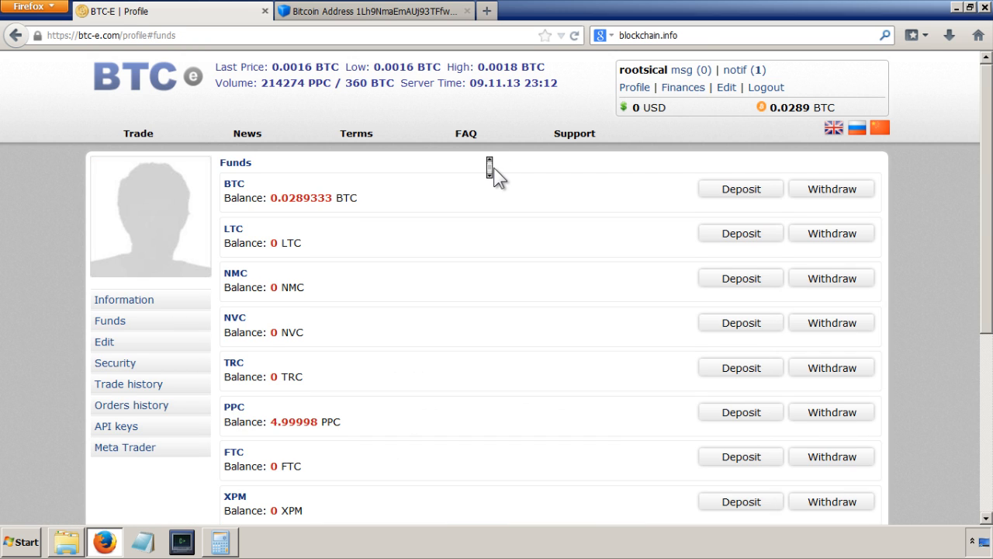
{"action": "scroll", "scroll_direction": "down", "scroll_amount": 3}
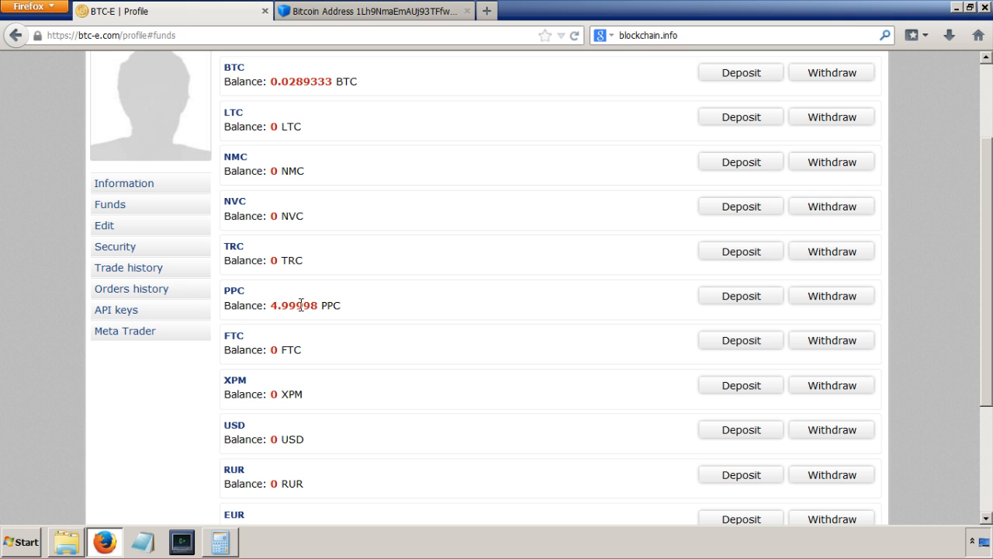
{"action": "mouse_move", "coordinate": [354, 344]}
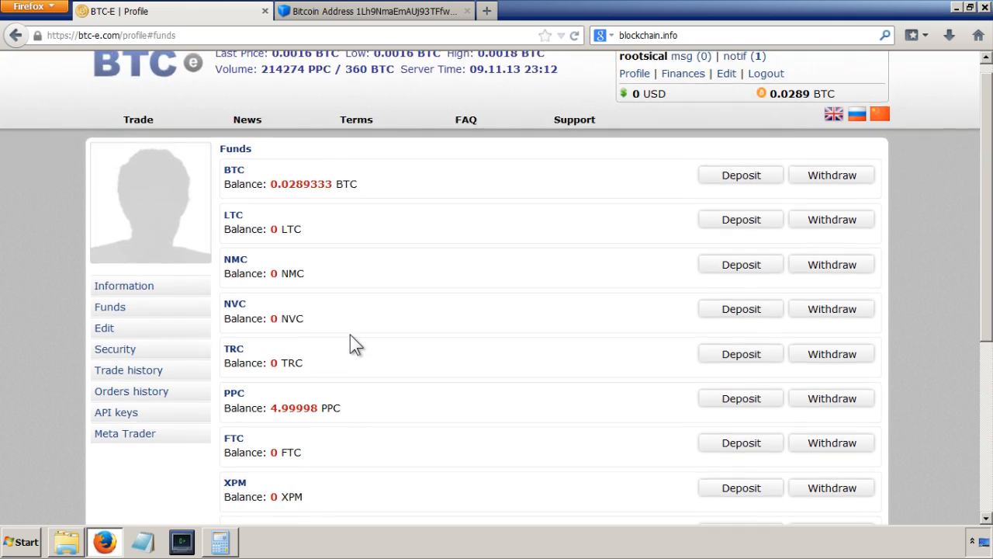
{"action": "mouse_move", "coordinate": [295, 202]}
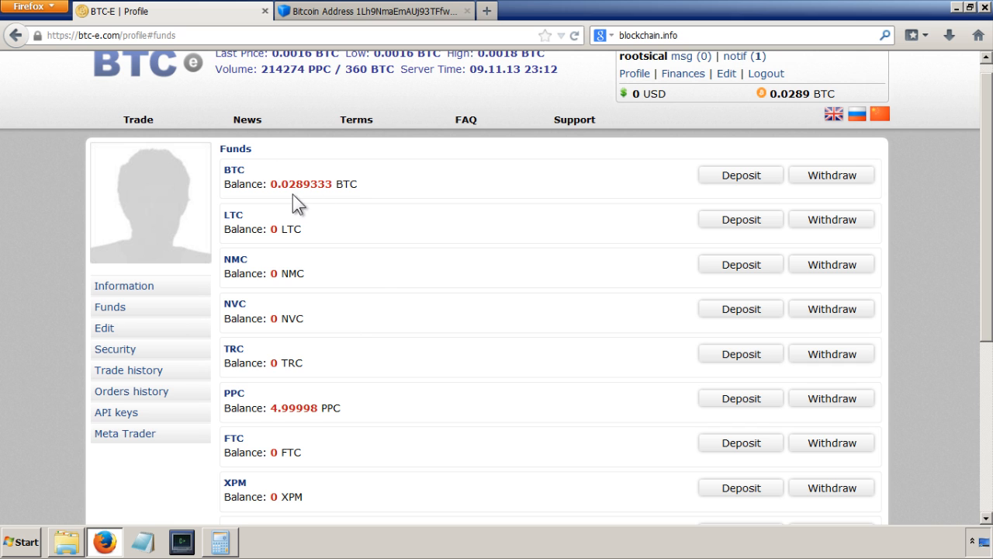
{"action": "scroll", "scroll_direction": "down", "scroll_amount": 3}
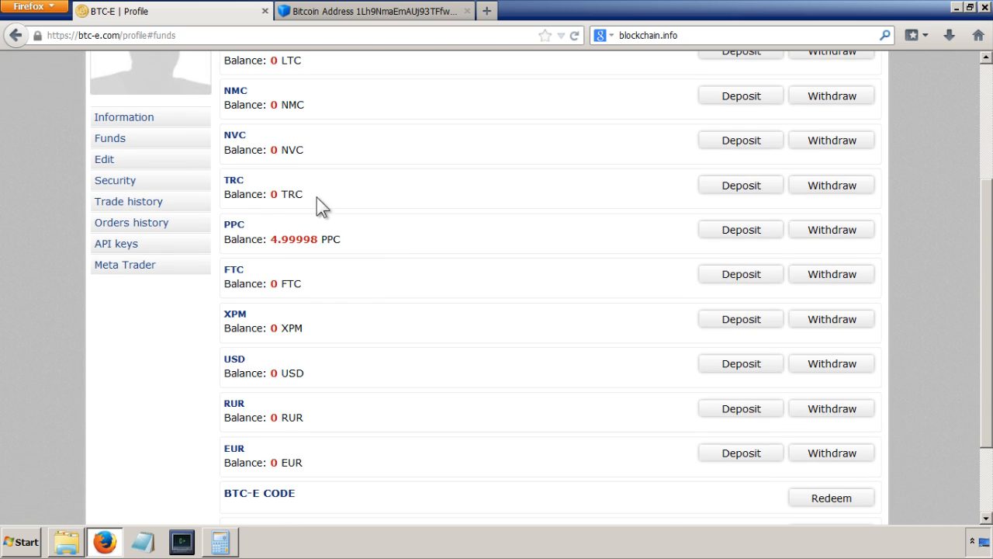
{"action": "scroll", "scroll_direction": "down", "scroll_amount": 3}
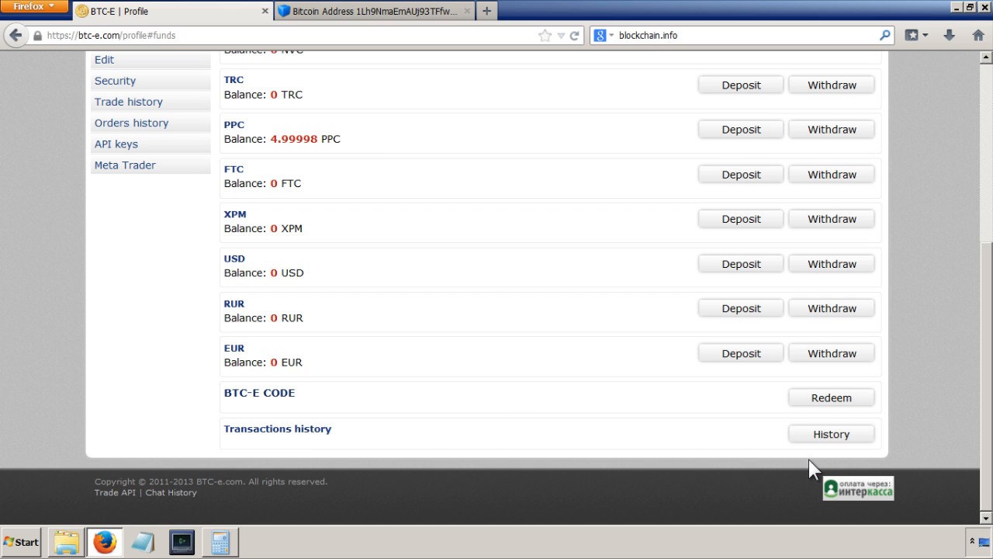
{"action": "left_click", "coordinate": [830, 433]}
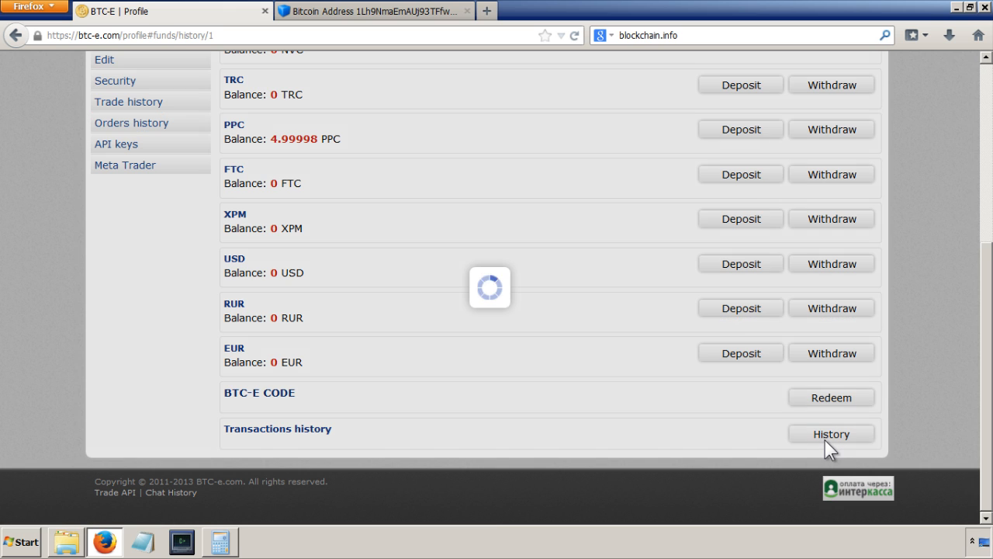
{"action": "left_click", "coordinate": [832, 434]}
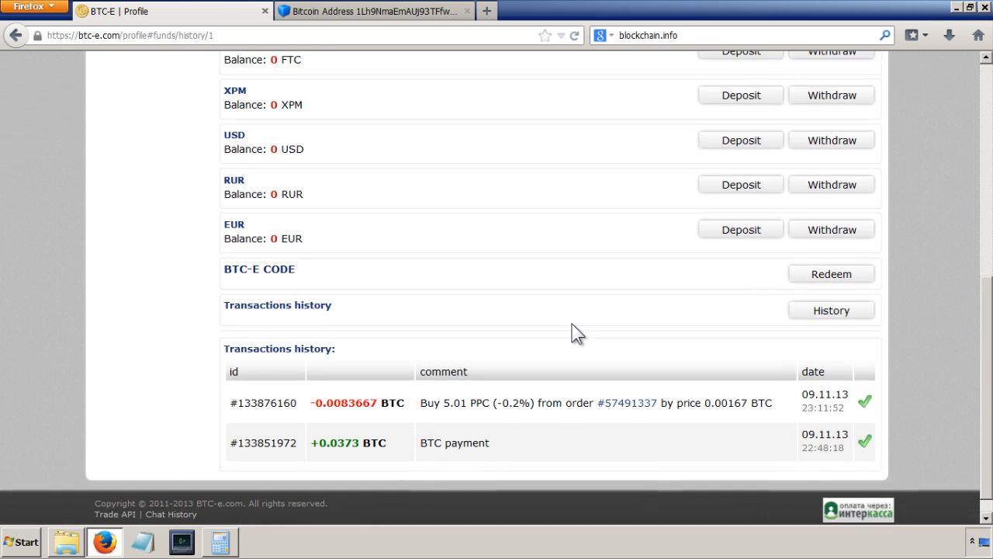
{"action": "scroll", "scroll_direction": "down", "scroll_amount": 3}
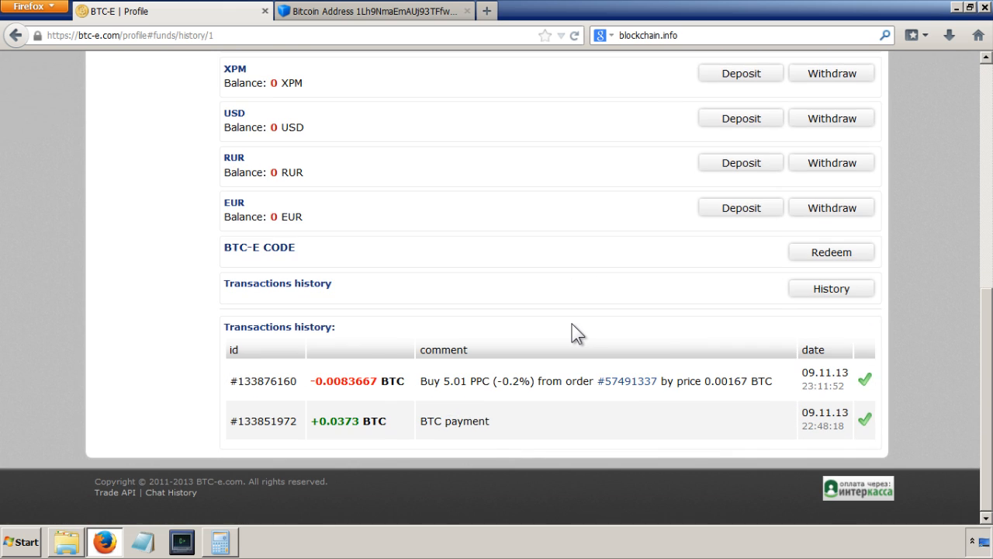
{"action": "mouse_move", "coordinate": [387, 289]}
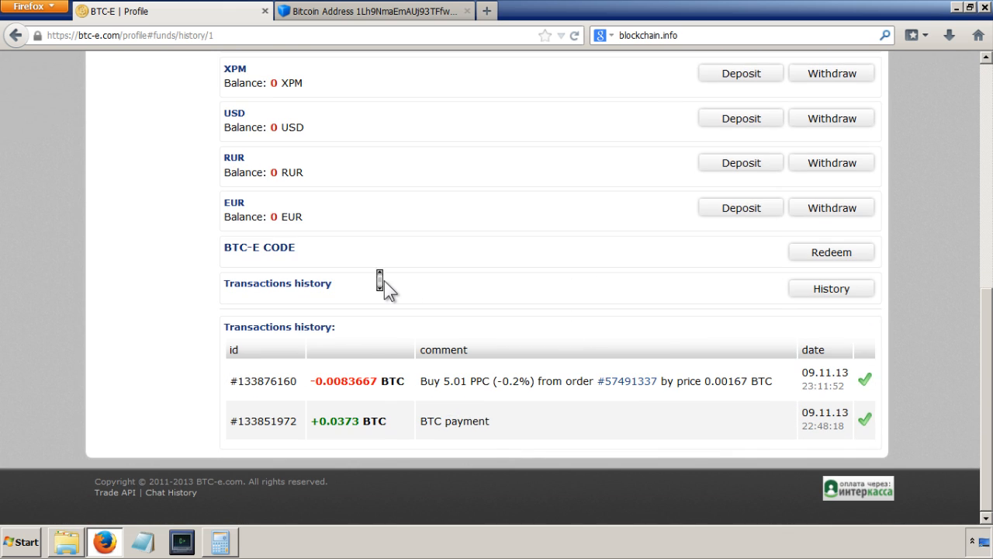
{"action": "mouse_move", "coordinate": [532, 259]}
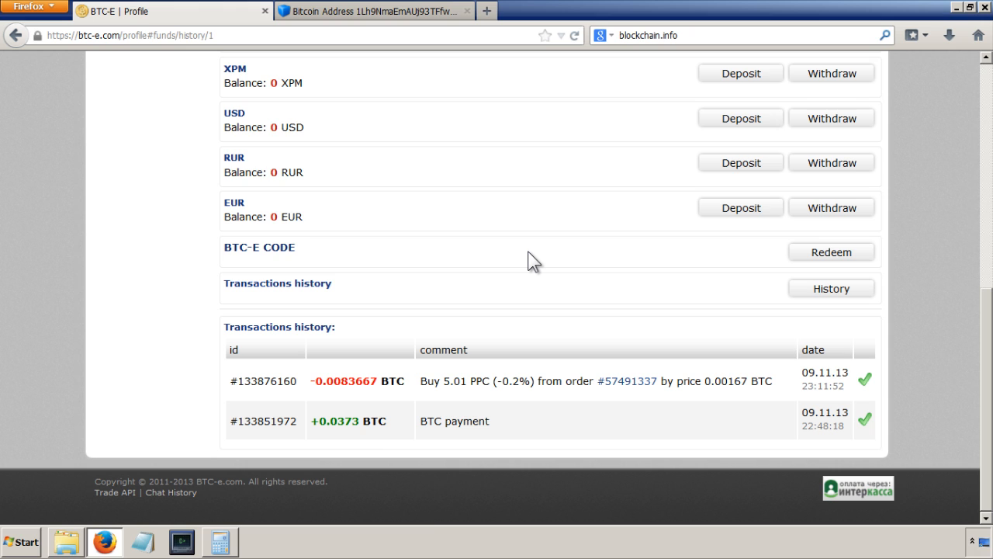
{"action": "mouse_move", "coordinate": [644, 414]}
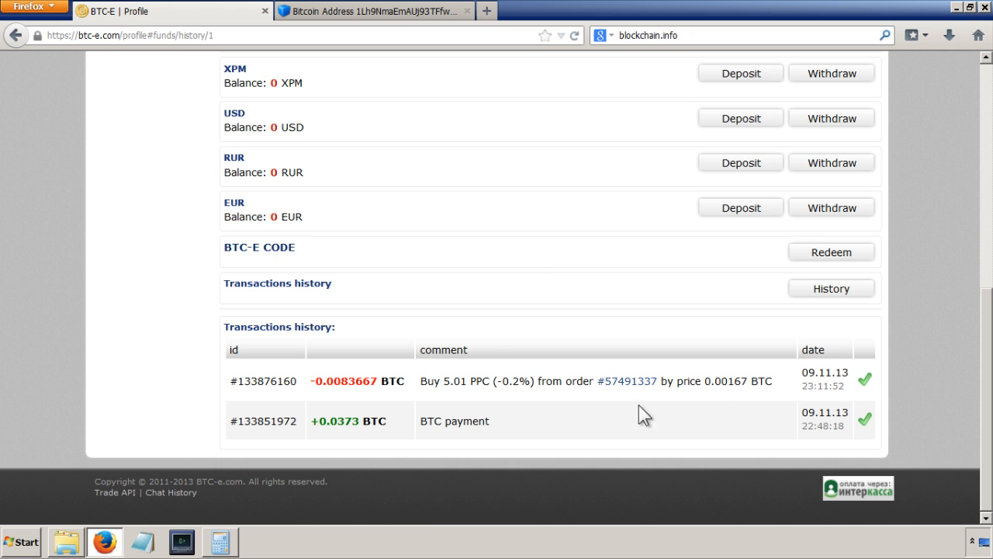
{"action": "mouse_move", "coordinate": [700, 370]}
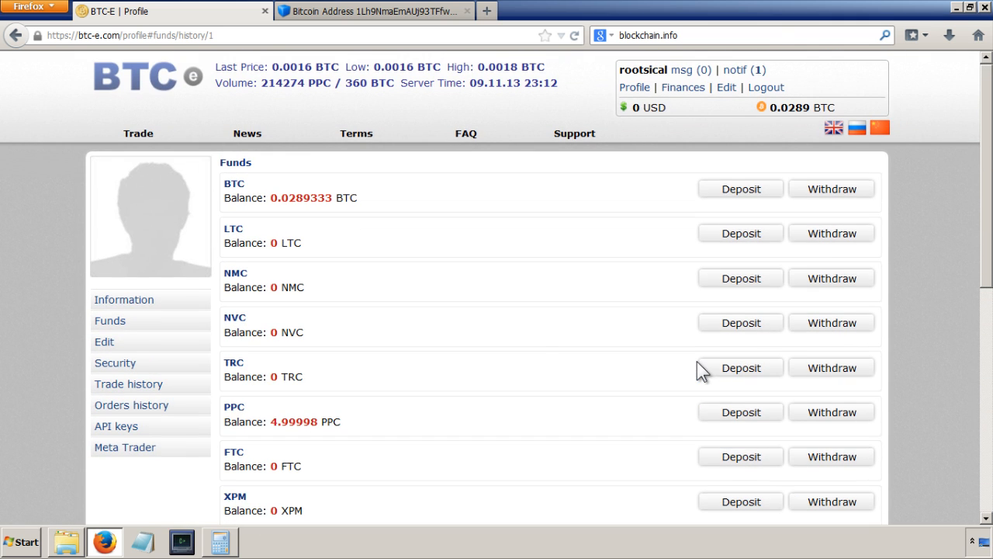
{"action": "mouse_move", "coordinate": [413, 291]}
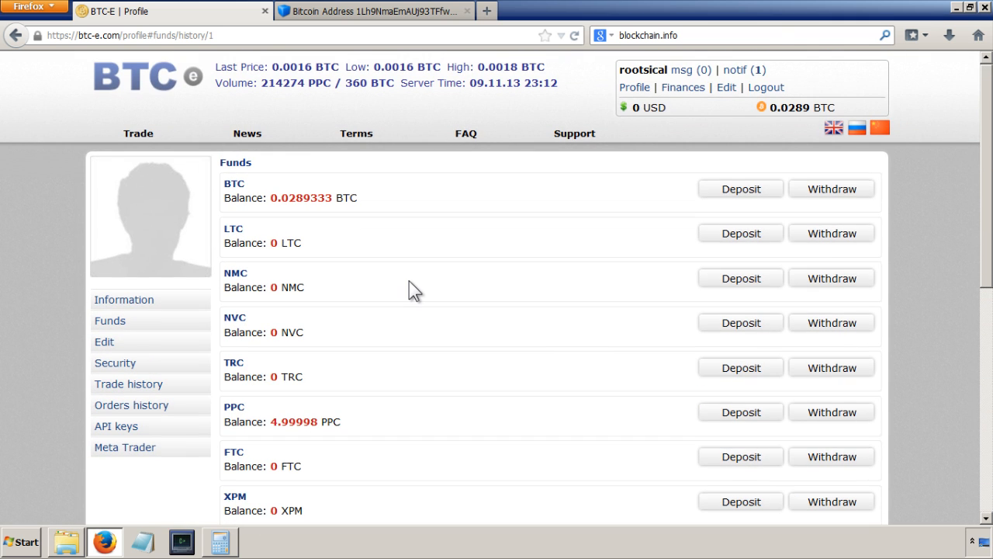
{"action": "mouse_move", "coordinate": [338, 419]}
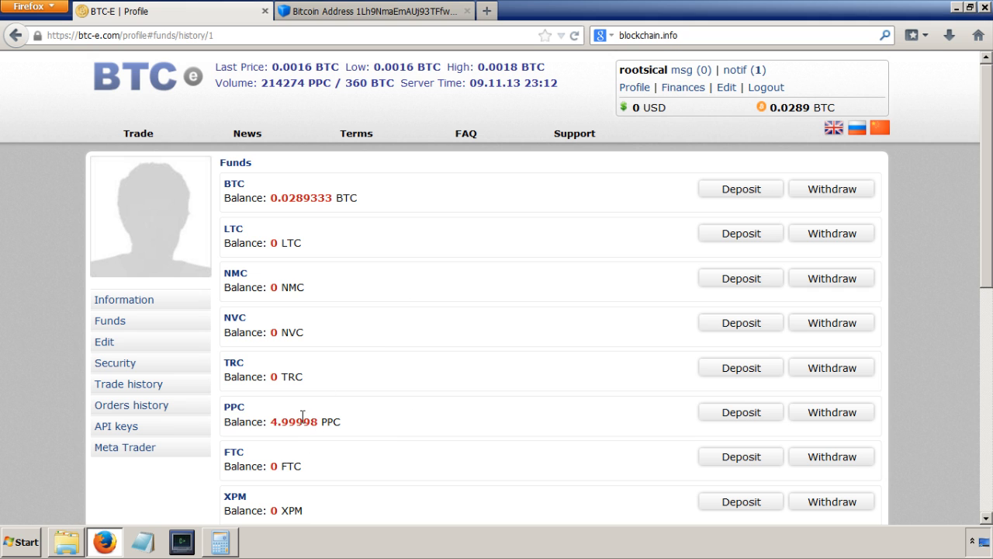
{"action": "scroll", "scroll_direction": "down", "scroll_amount": 3}
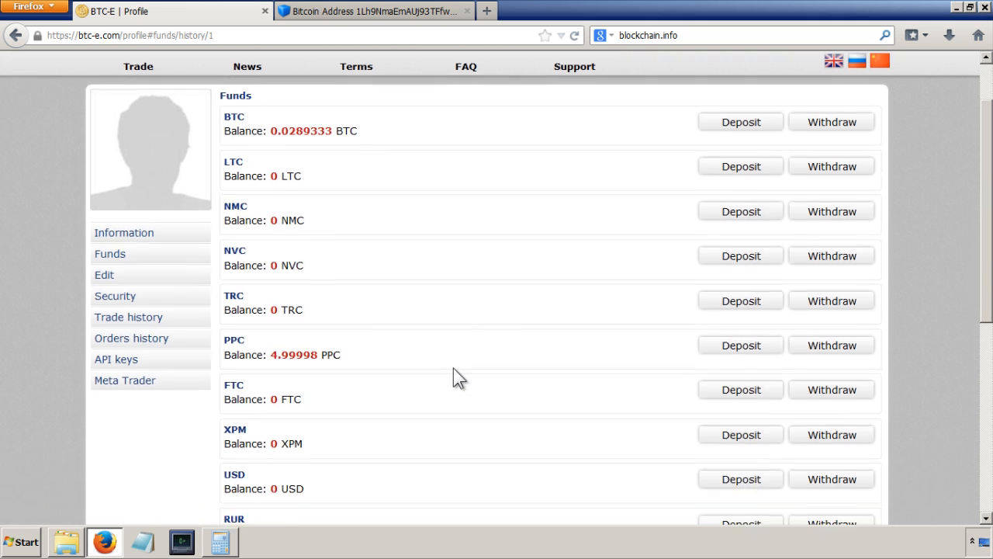
{"action": "scroll", "scroll_direction": "down", "scroll_amount": 3}
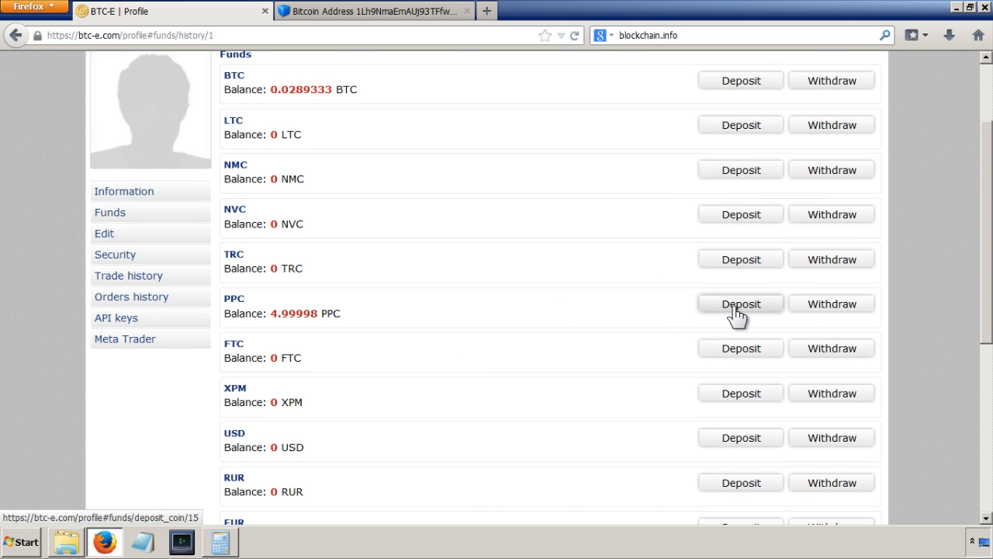
{"action": "left_click", "coordinate": [739, 303]}
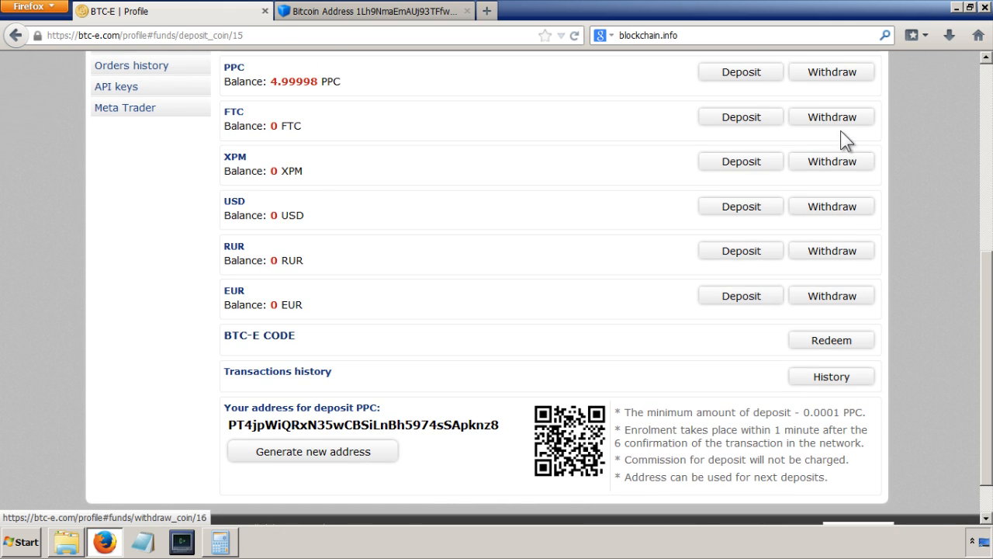
- Bring up the PPC withdrawal form with 4.99998 PPC available, 0.2 minimum and 0.1 fee
{"action": "left_click", "coordinate": [830, 71]}
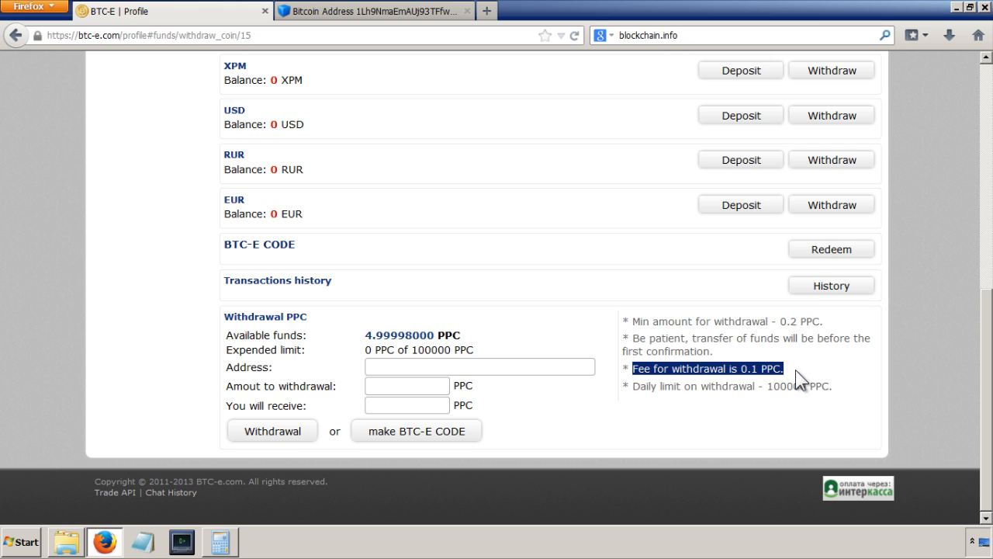
{"action": "mouse_move", "coordinate": [689, 427]}
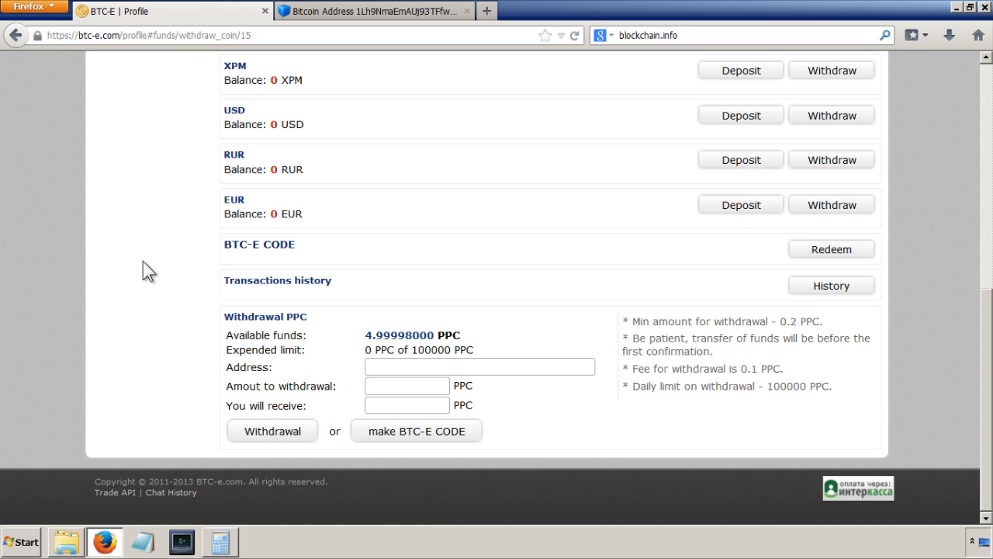
{"action": "mouse_move", "coordinate": [207, 254]}
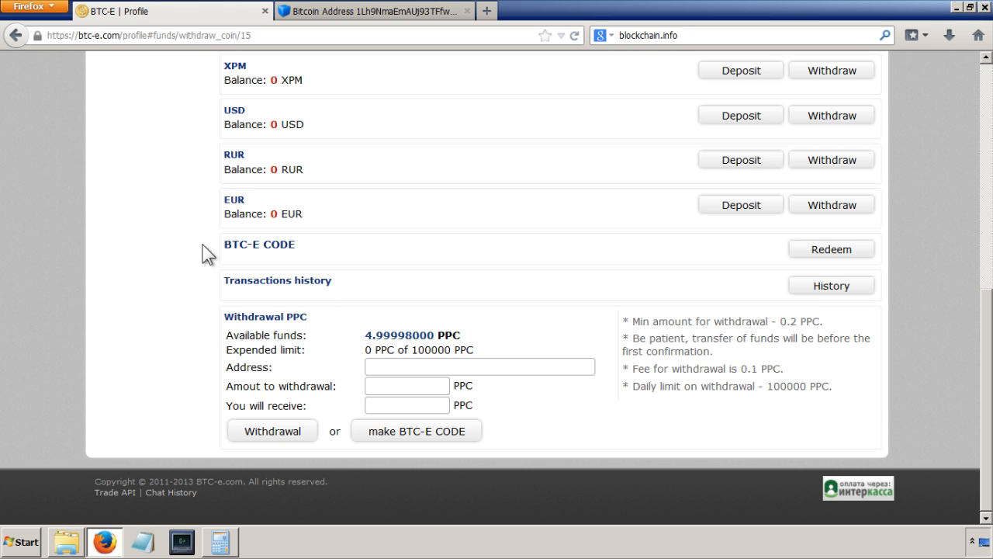
{"action": "mouse_move", "coordinate": [161, 208]}
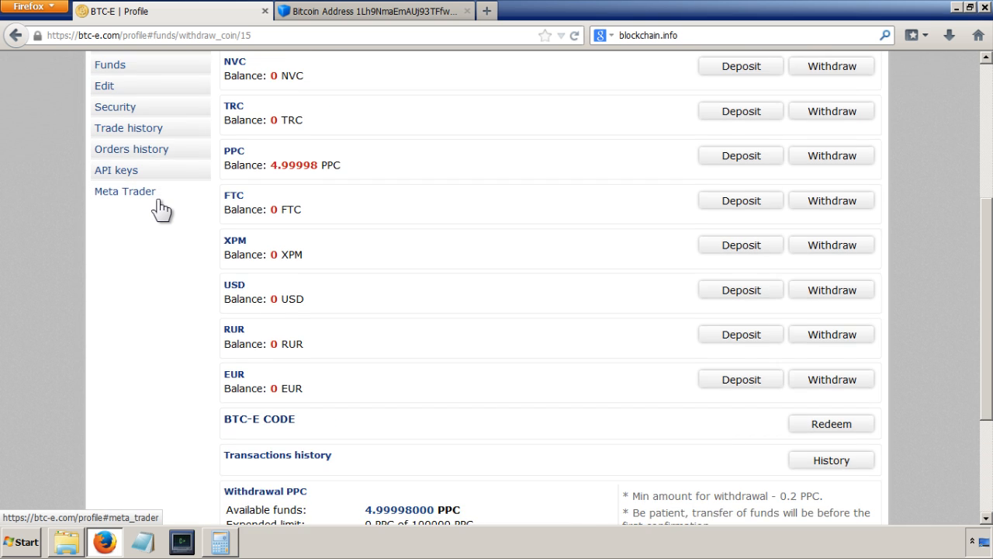
{"action": "scroll", "scroll_direction": "down", "scroll_amount": 3}
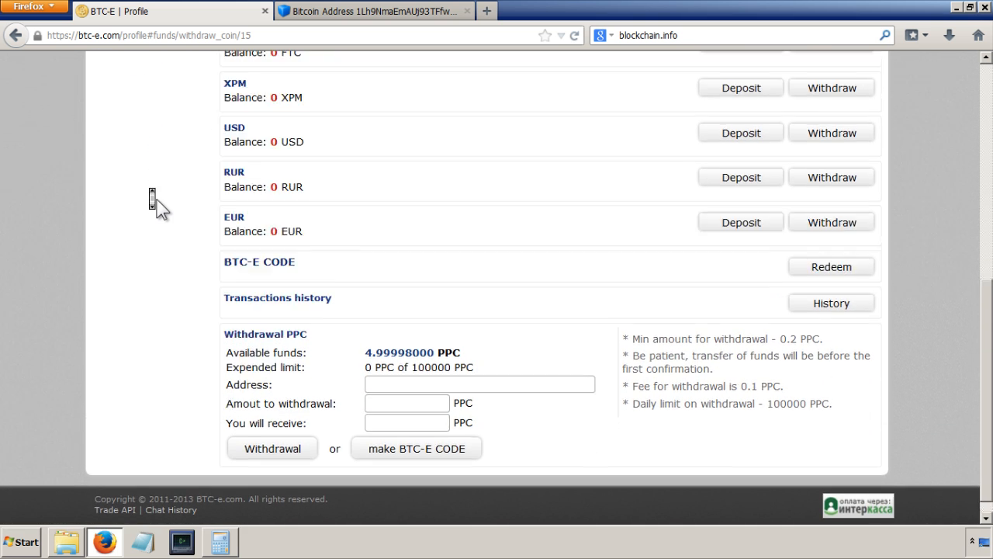
{"action": "scroll", "scroll_direction": "up", "scroll_amount": 3}
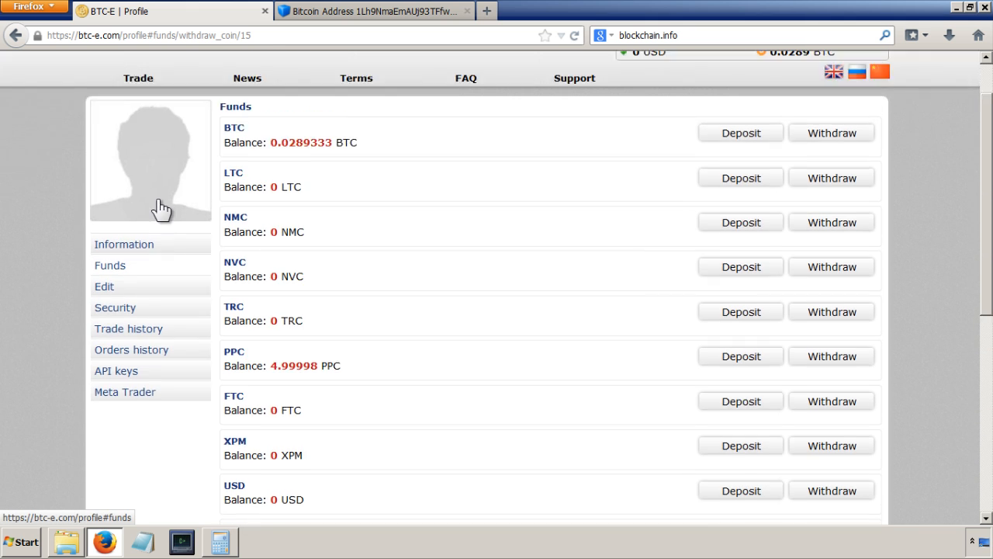
{"action": "scroll", "scroll_direction": "down", "scroll_amount": 3}
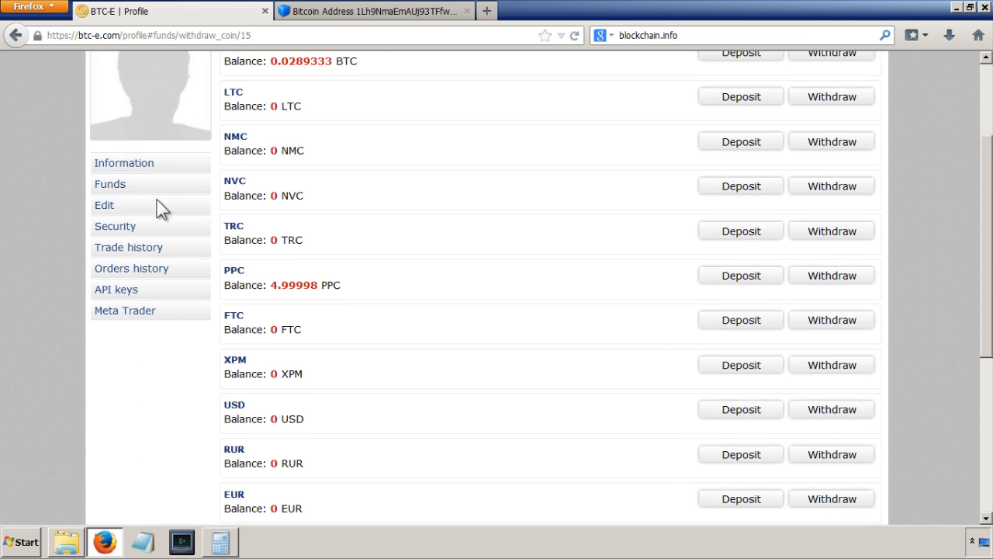
{"action": "scroll", "scroll_direction": "up", "scroll_amount": 3}
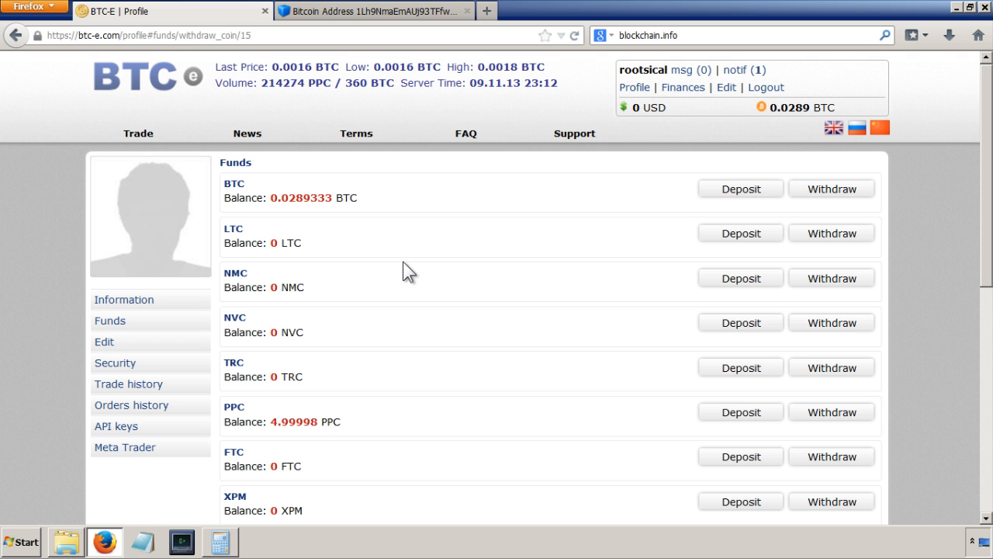
{"action": "scroll", "scroll_direction": "down", "scroll_amount": 3}
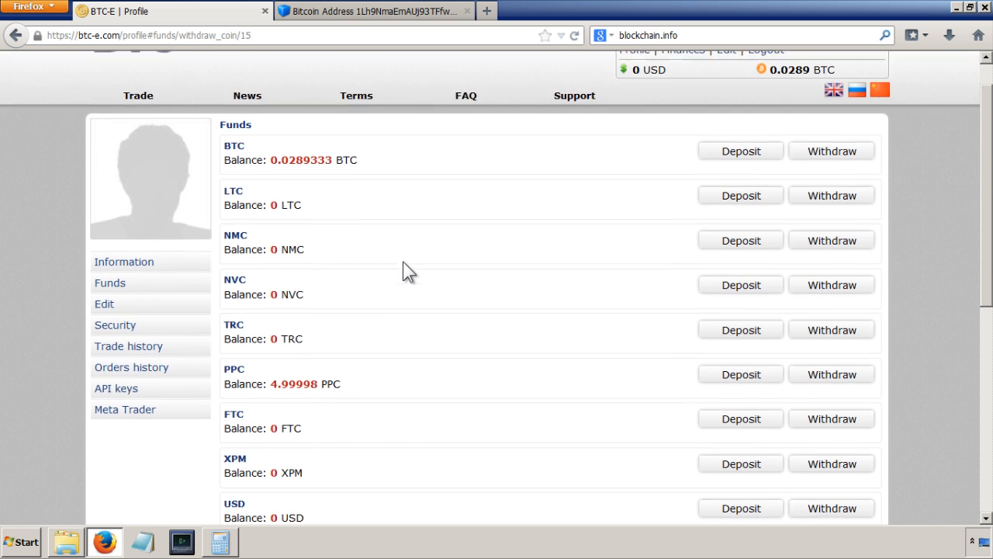
{"action": "scroll", "scroll_direction": "down", "scroll_amount": 3}
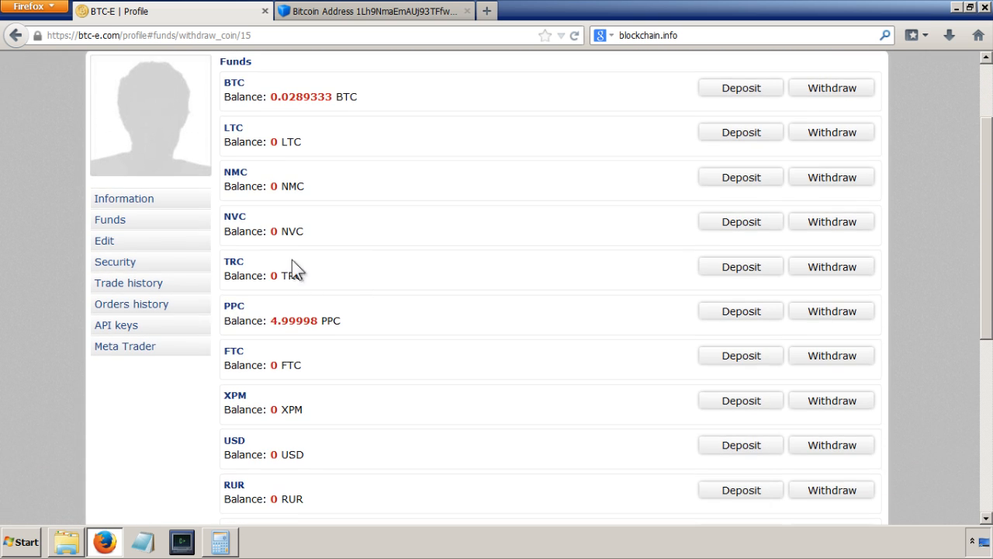